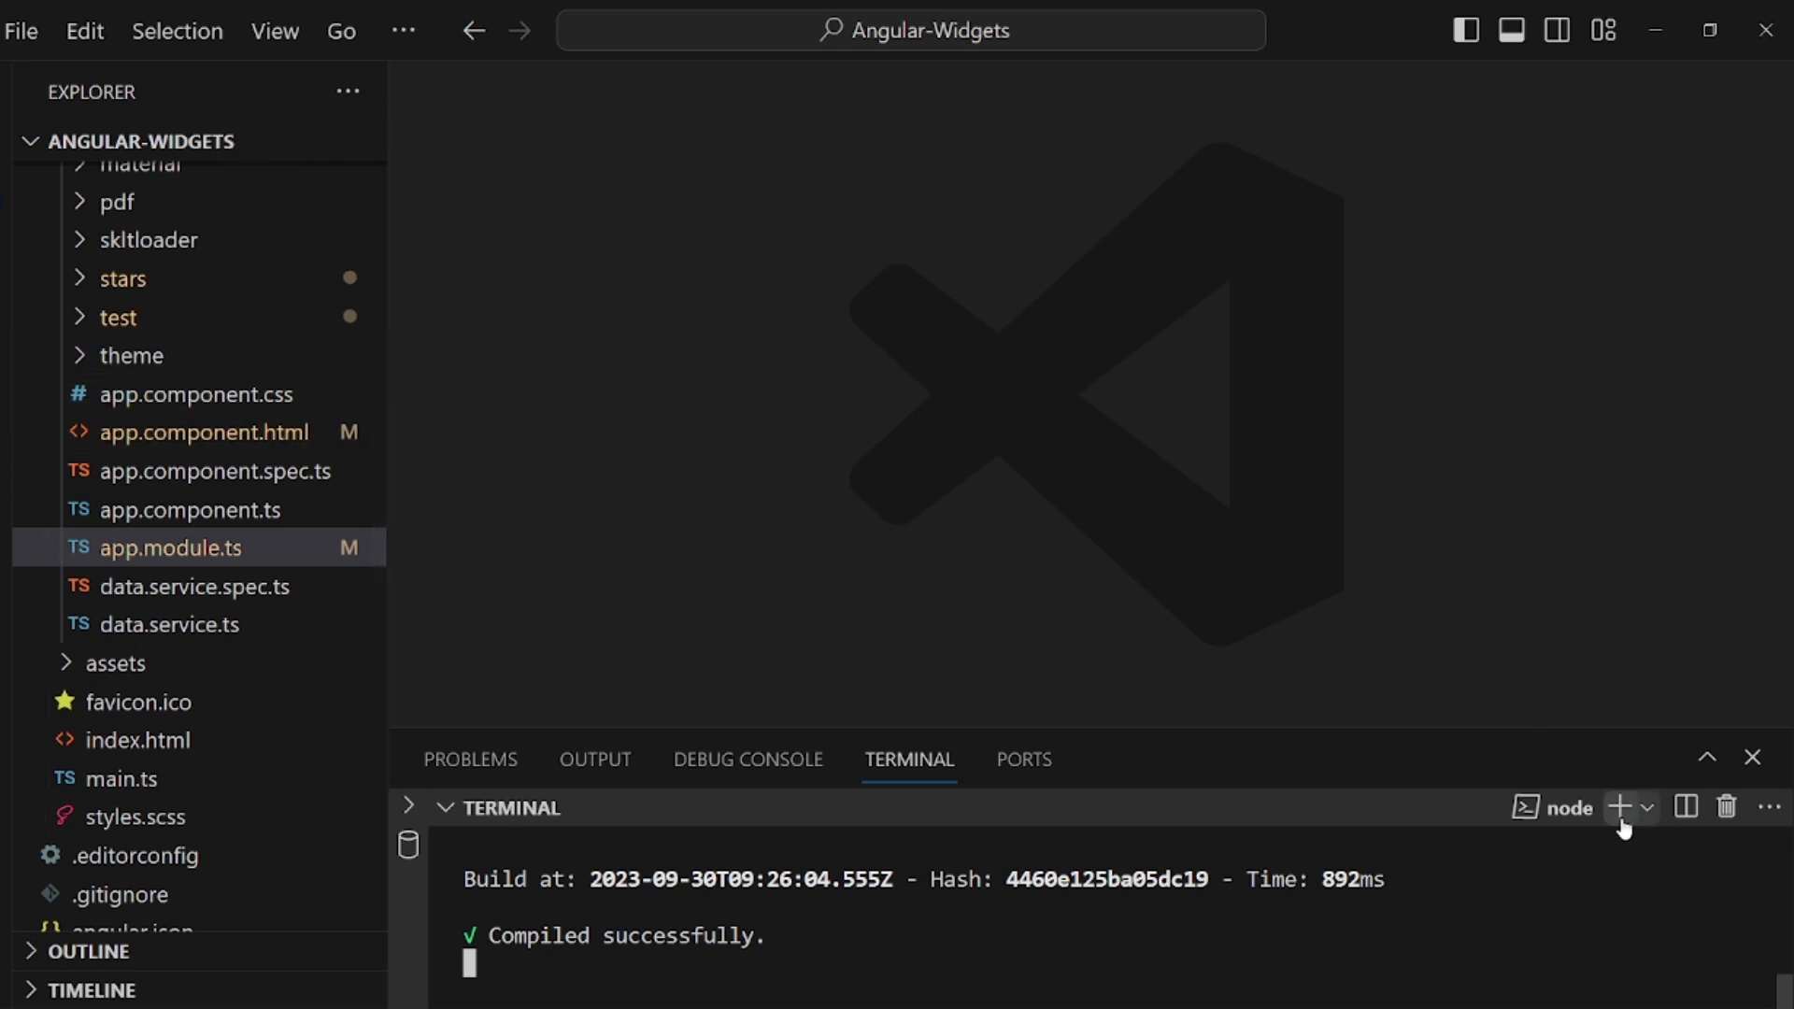
pyautogui.click(1621, 809)
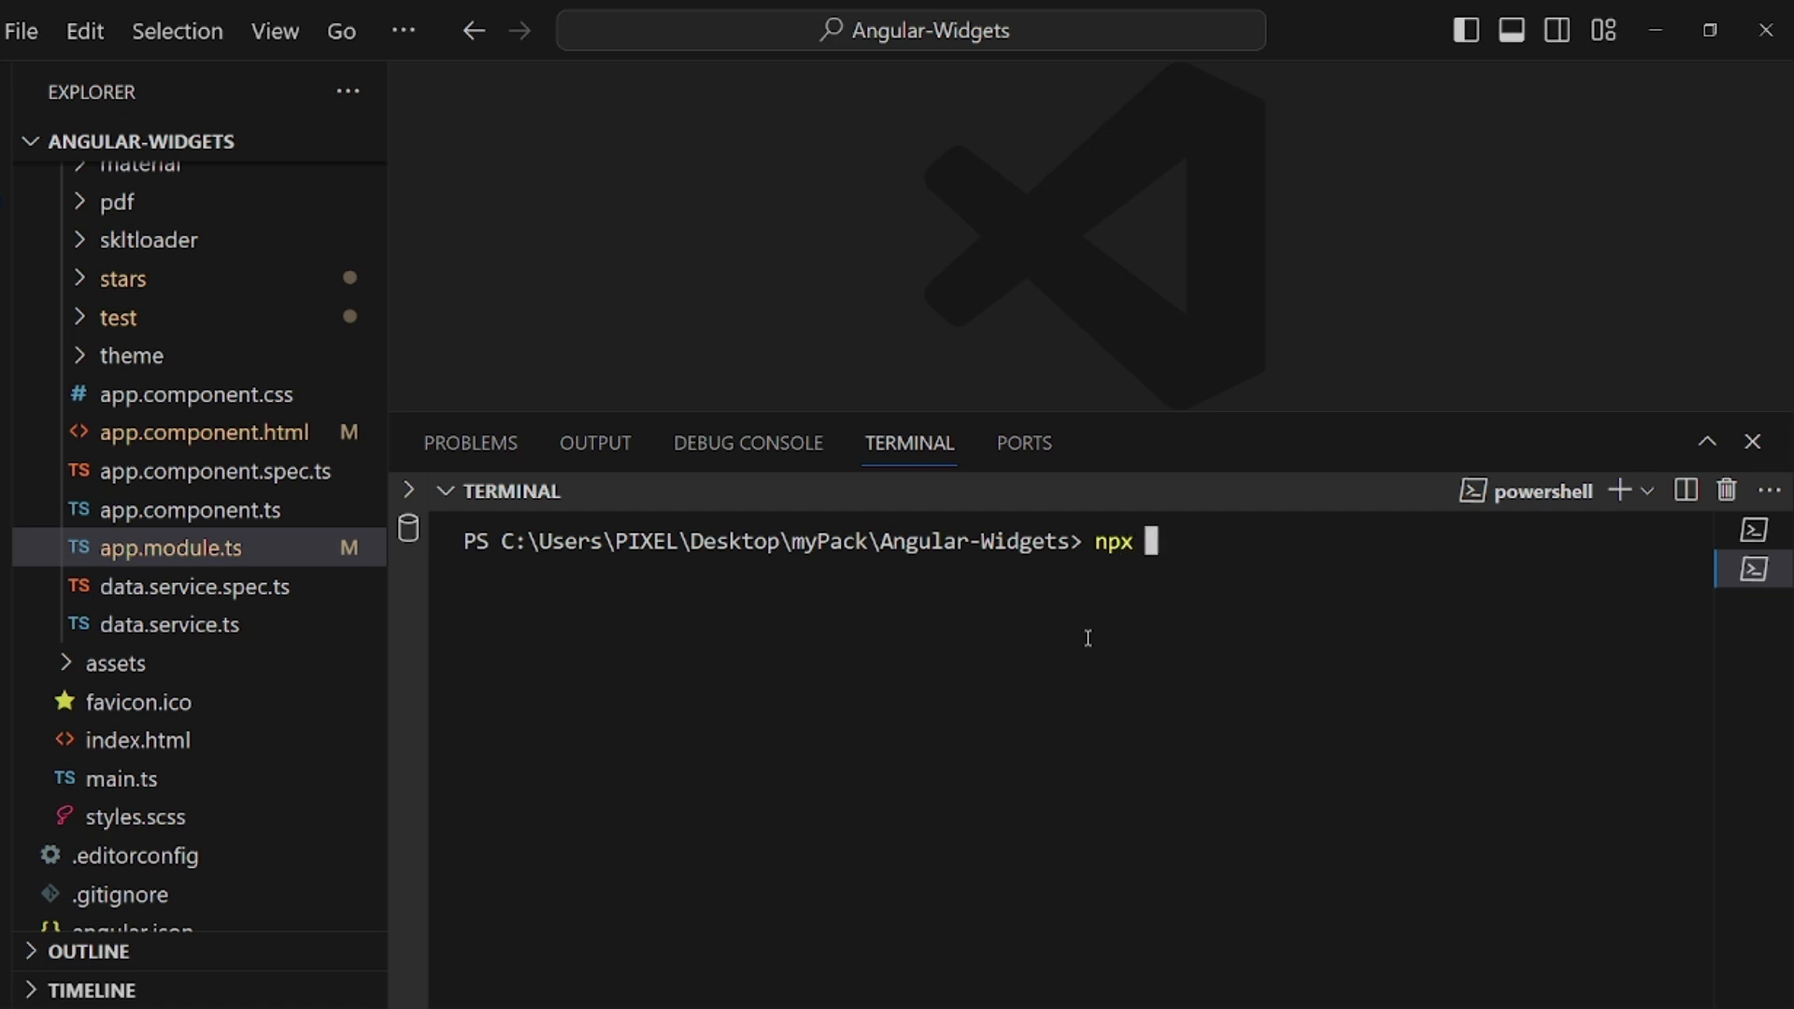
pyautogui.write('ng add')
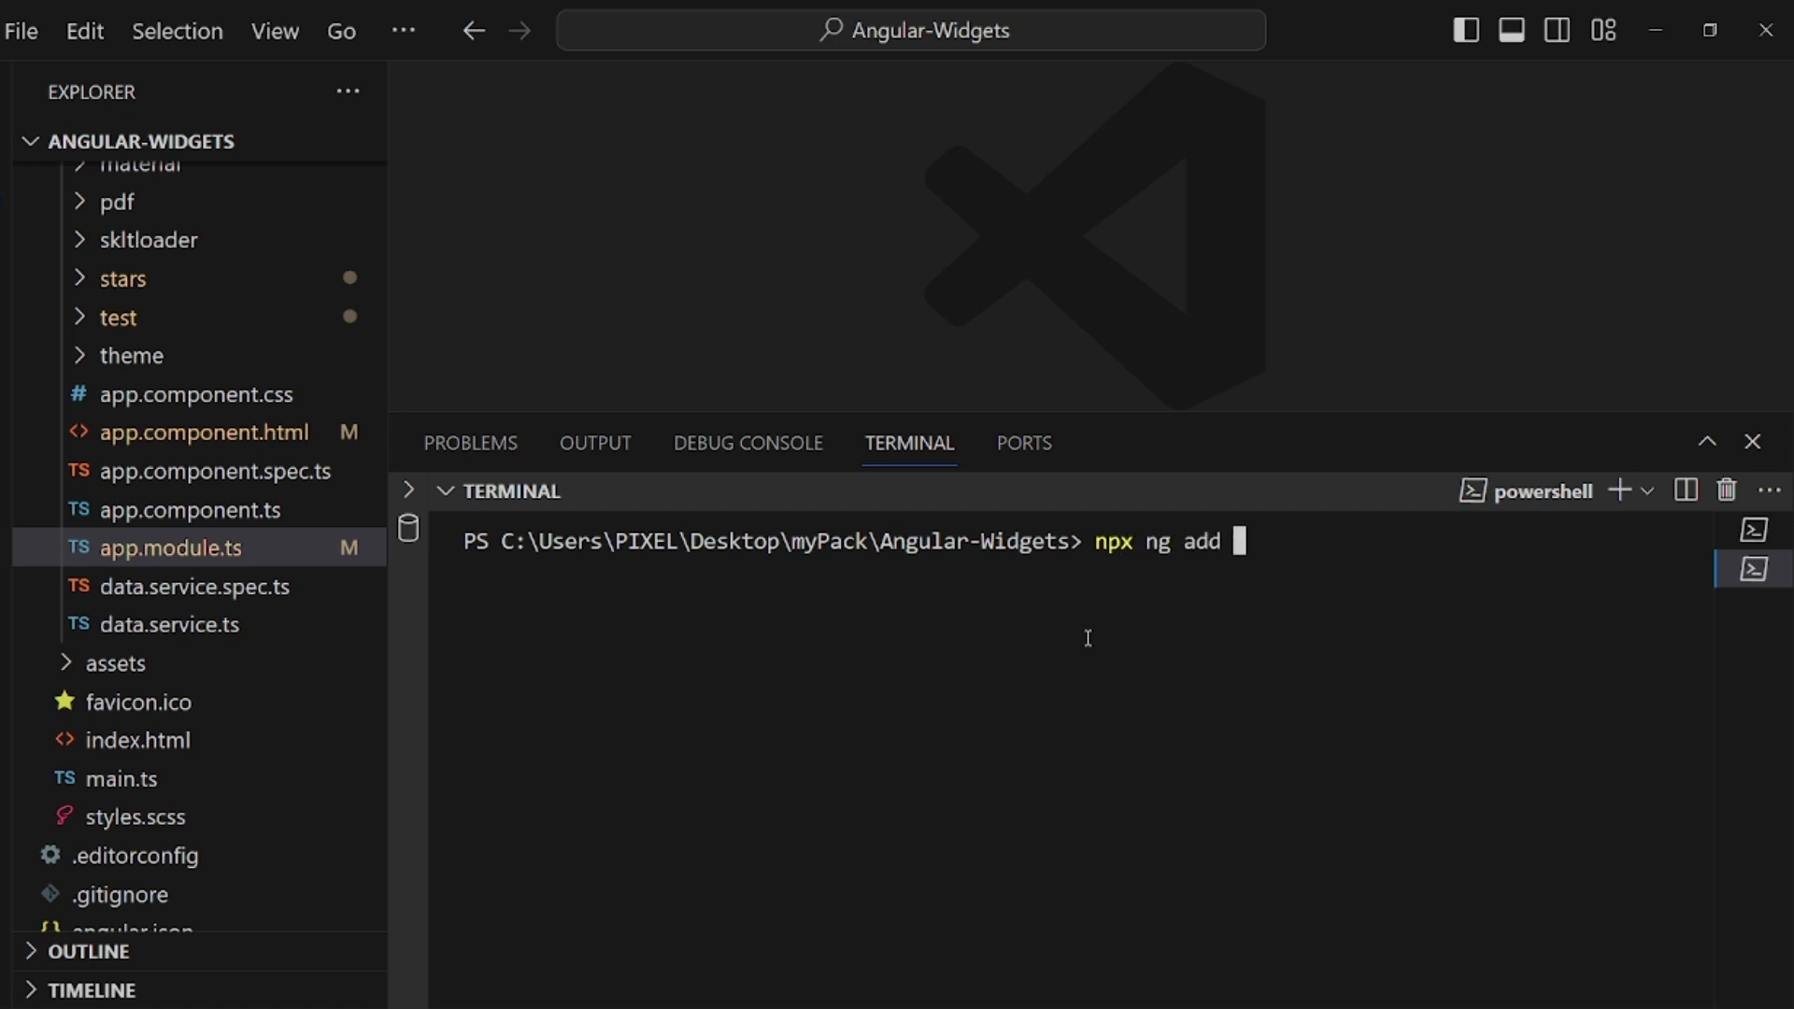
pyautogui.write('@angular/material')
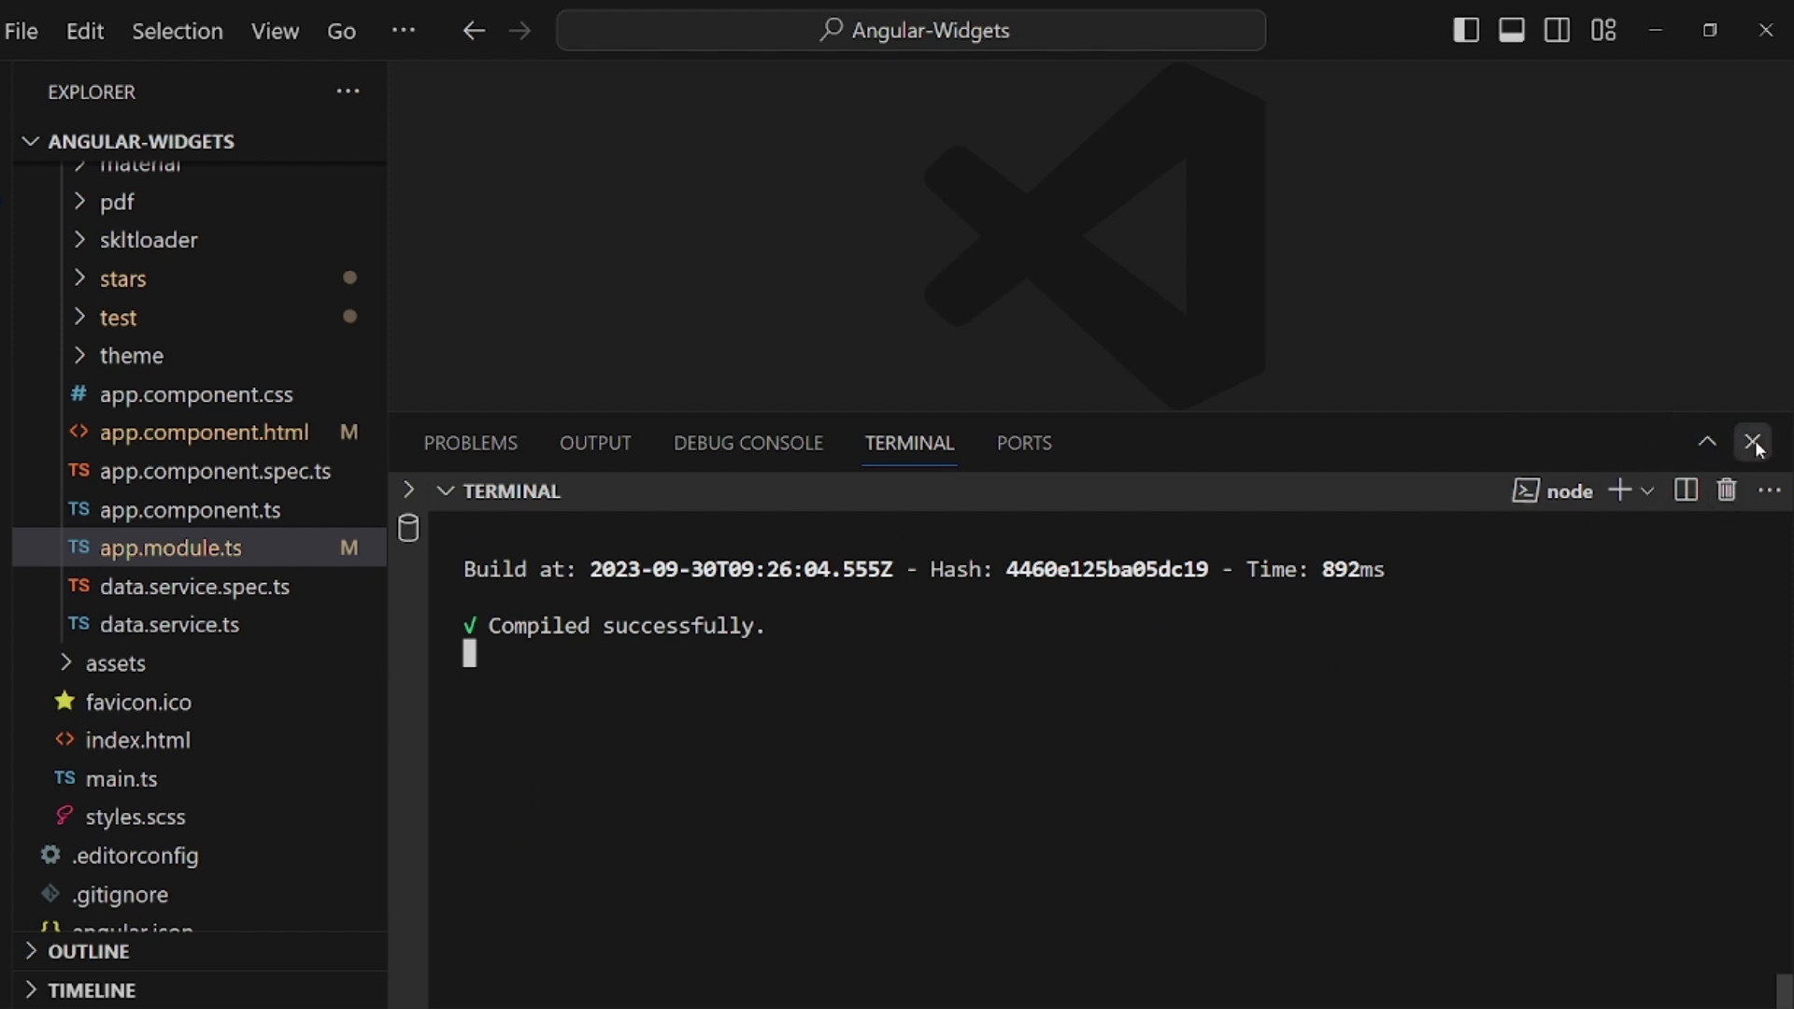
pyautogui.click(170, 548)
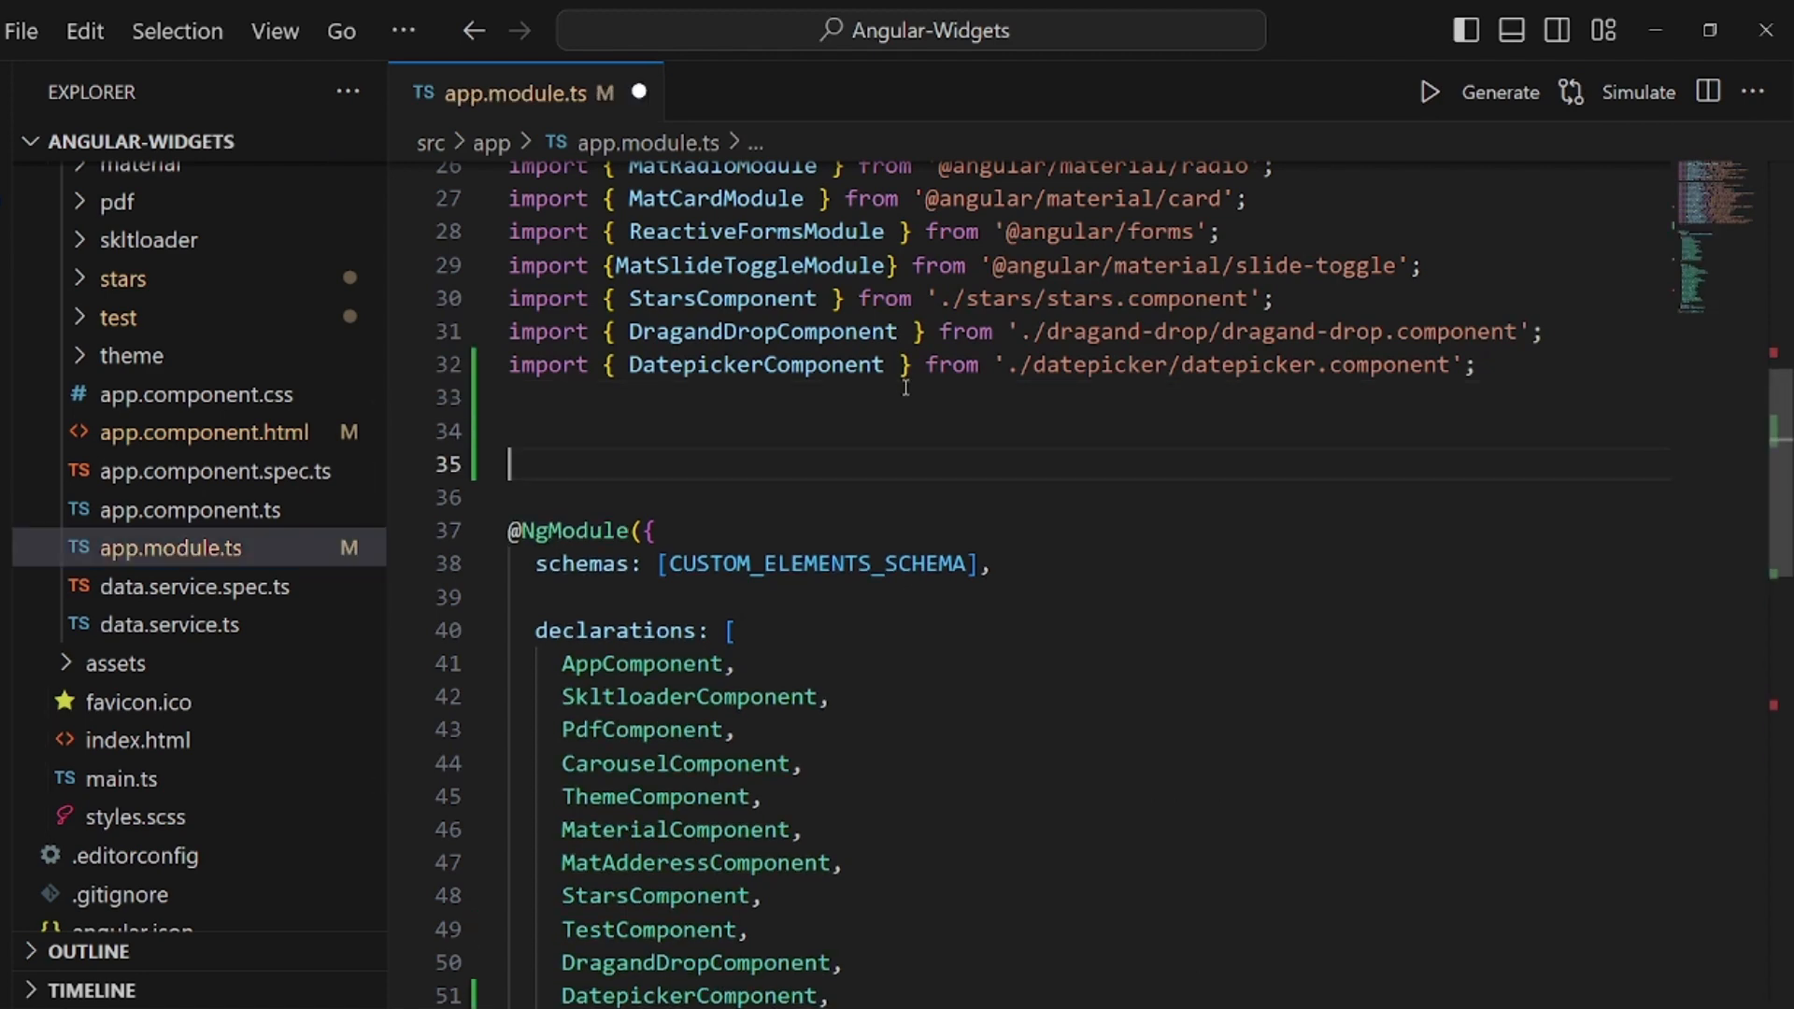
# Add the MatFormField import line to app.module.ts
pyautogui.write('import')
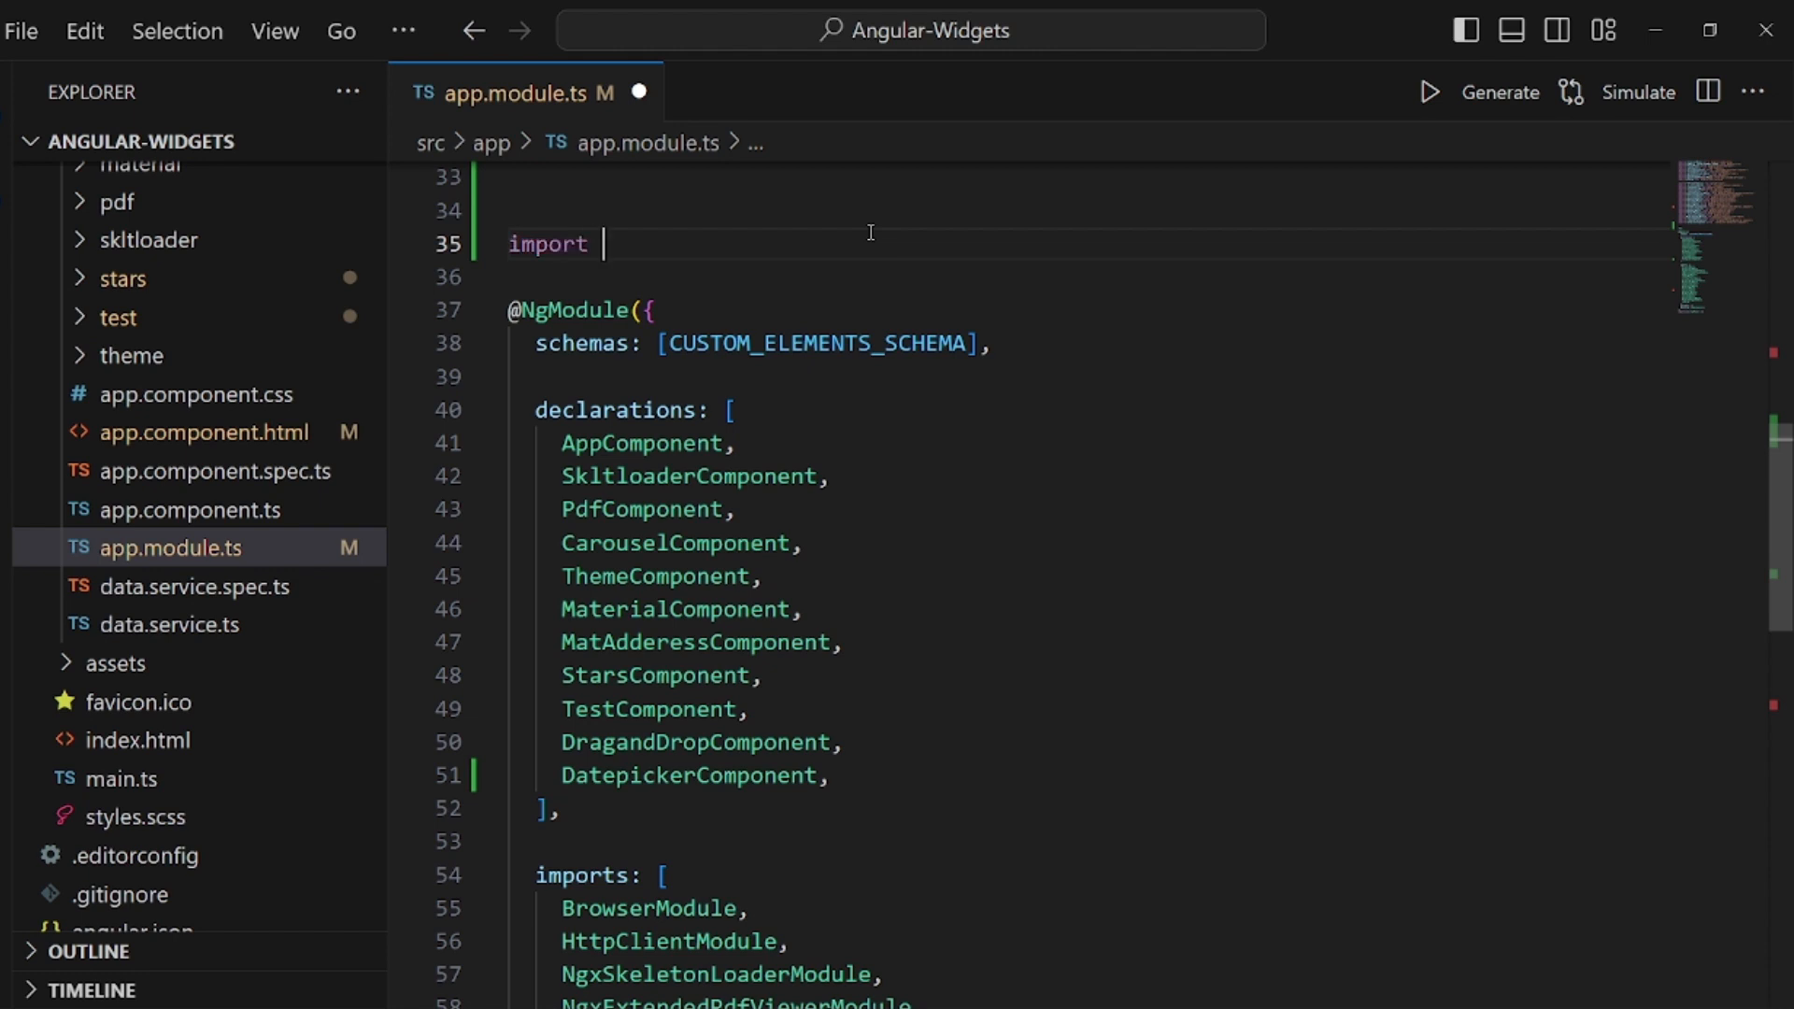
pyautogui.write('{ Ma')
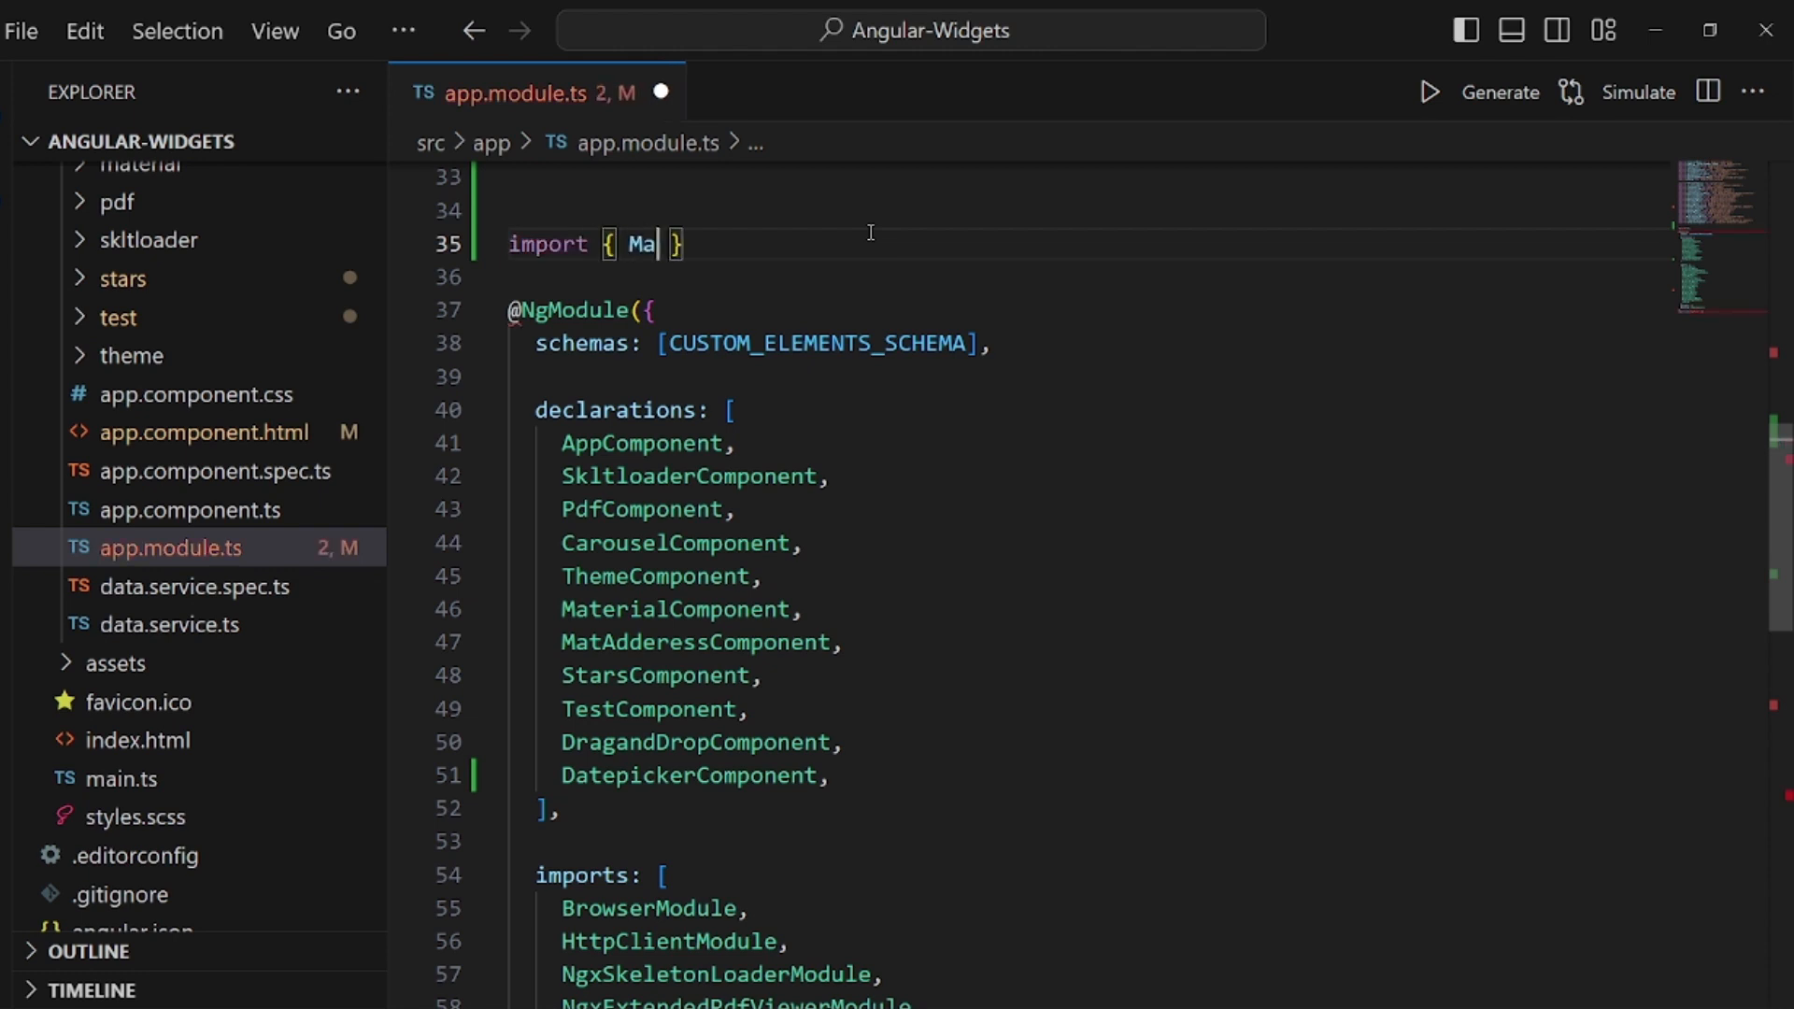
pyautogui.write('tFo')
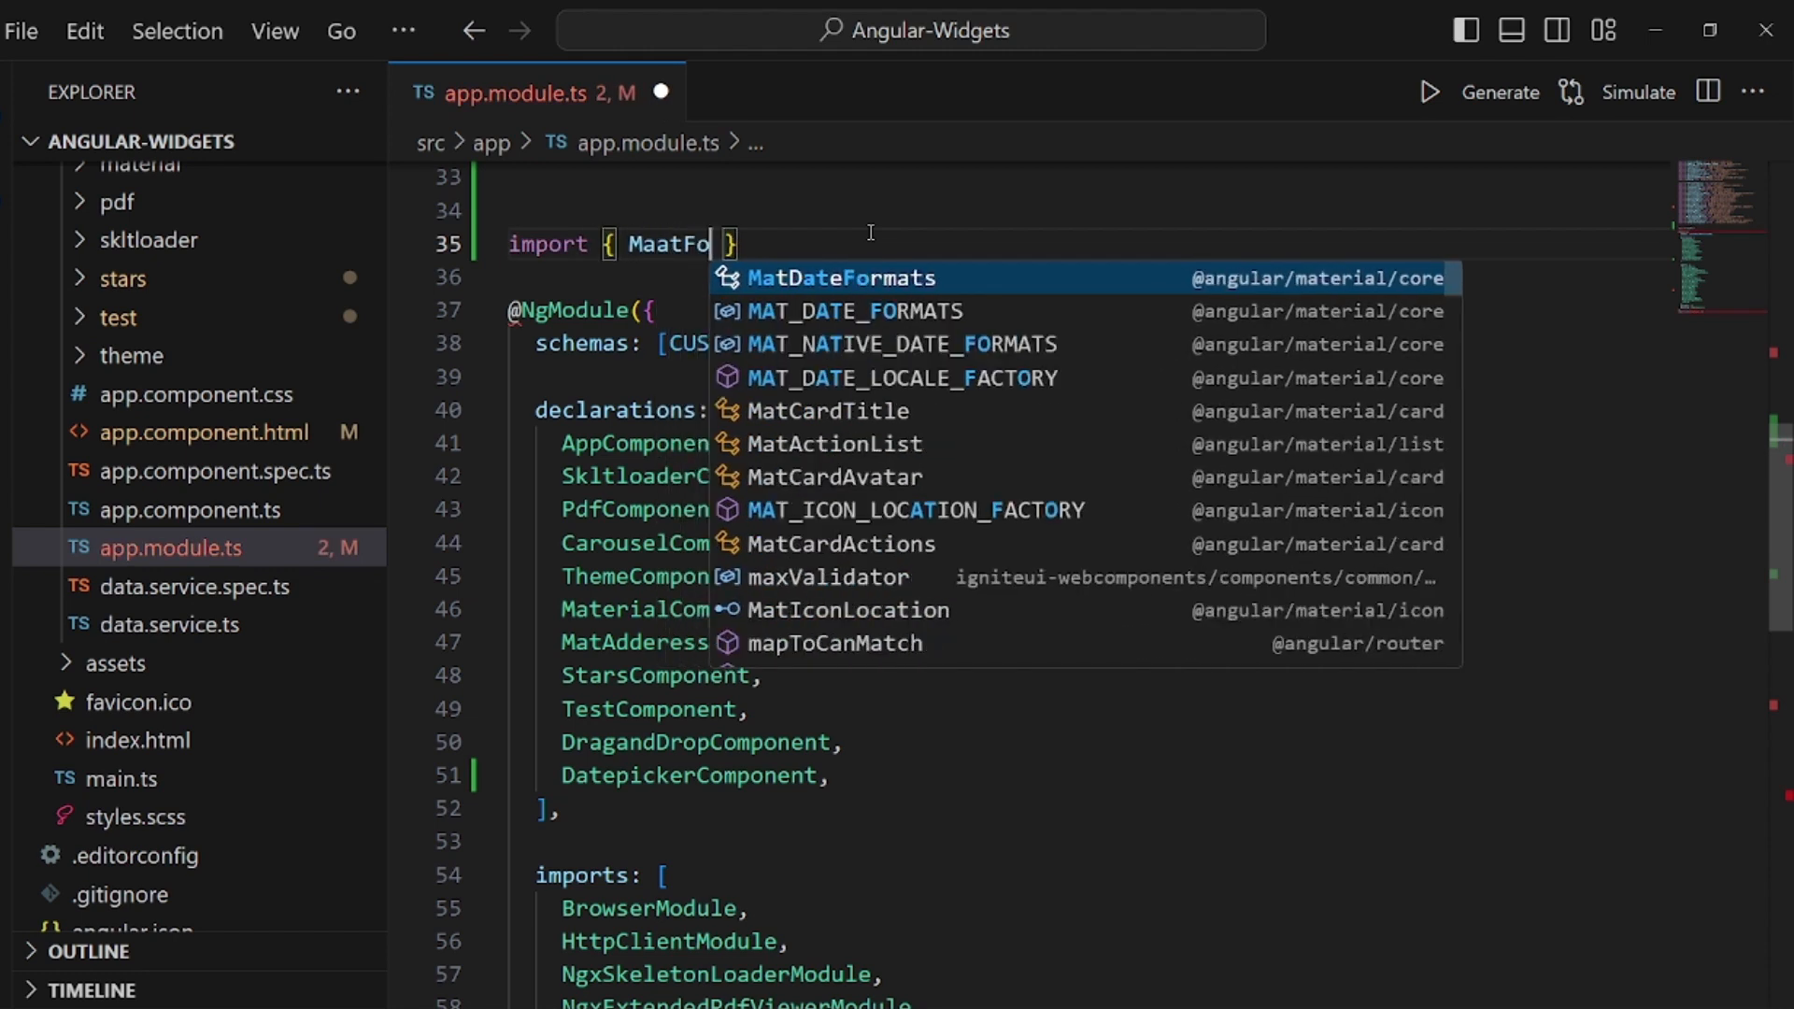
pyautogui.write('rmField')
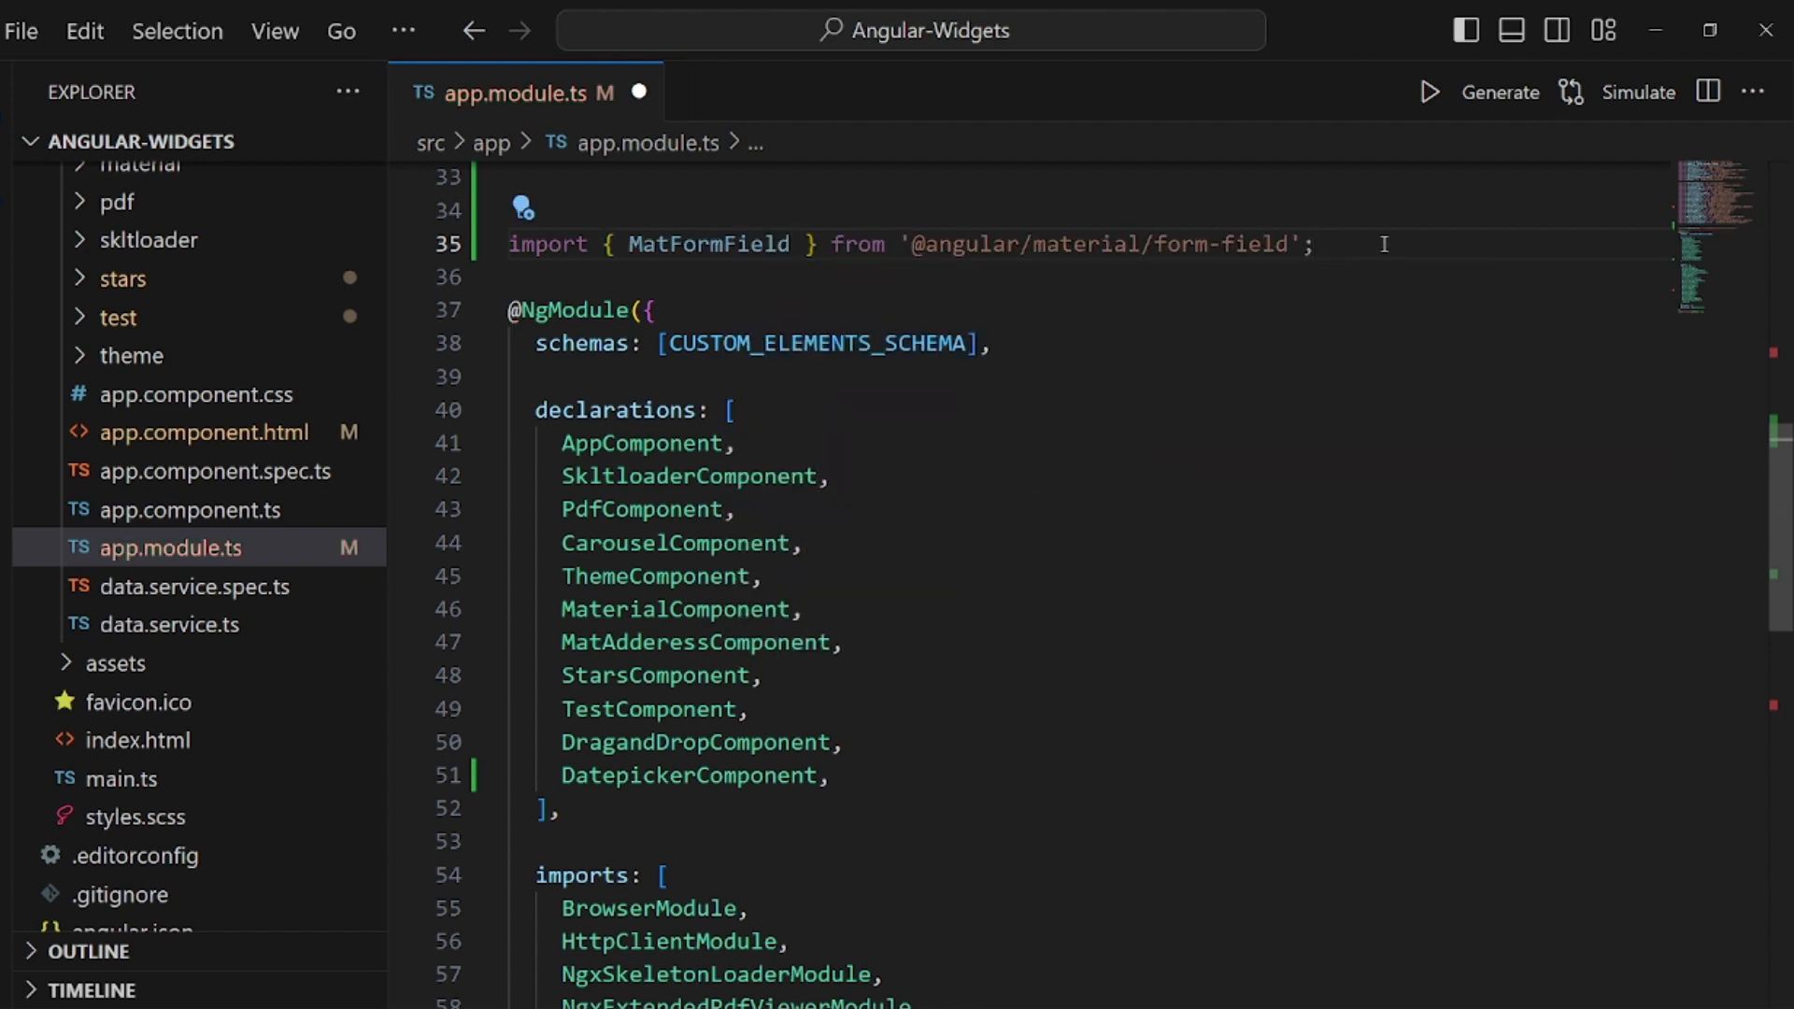
pyautogui.write('import')
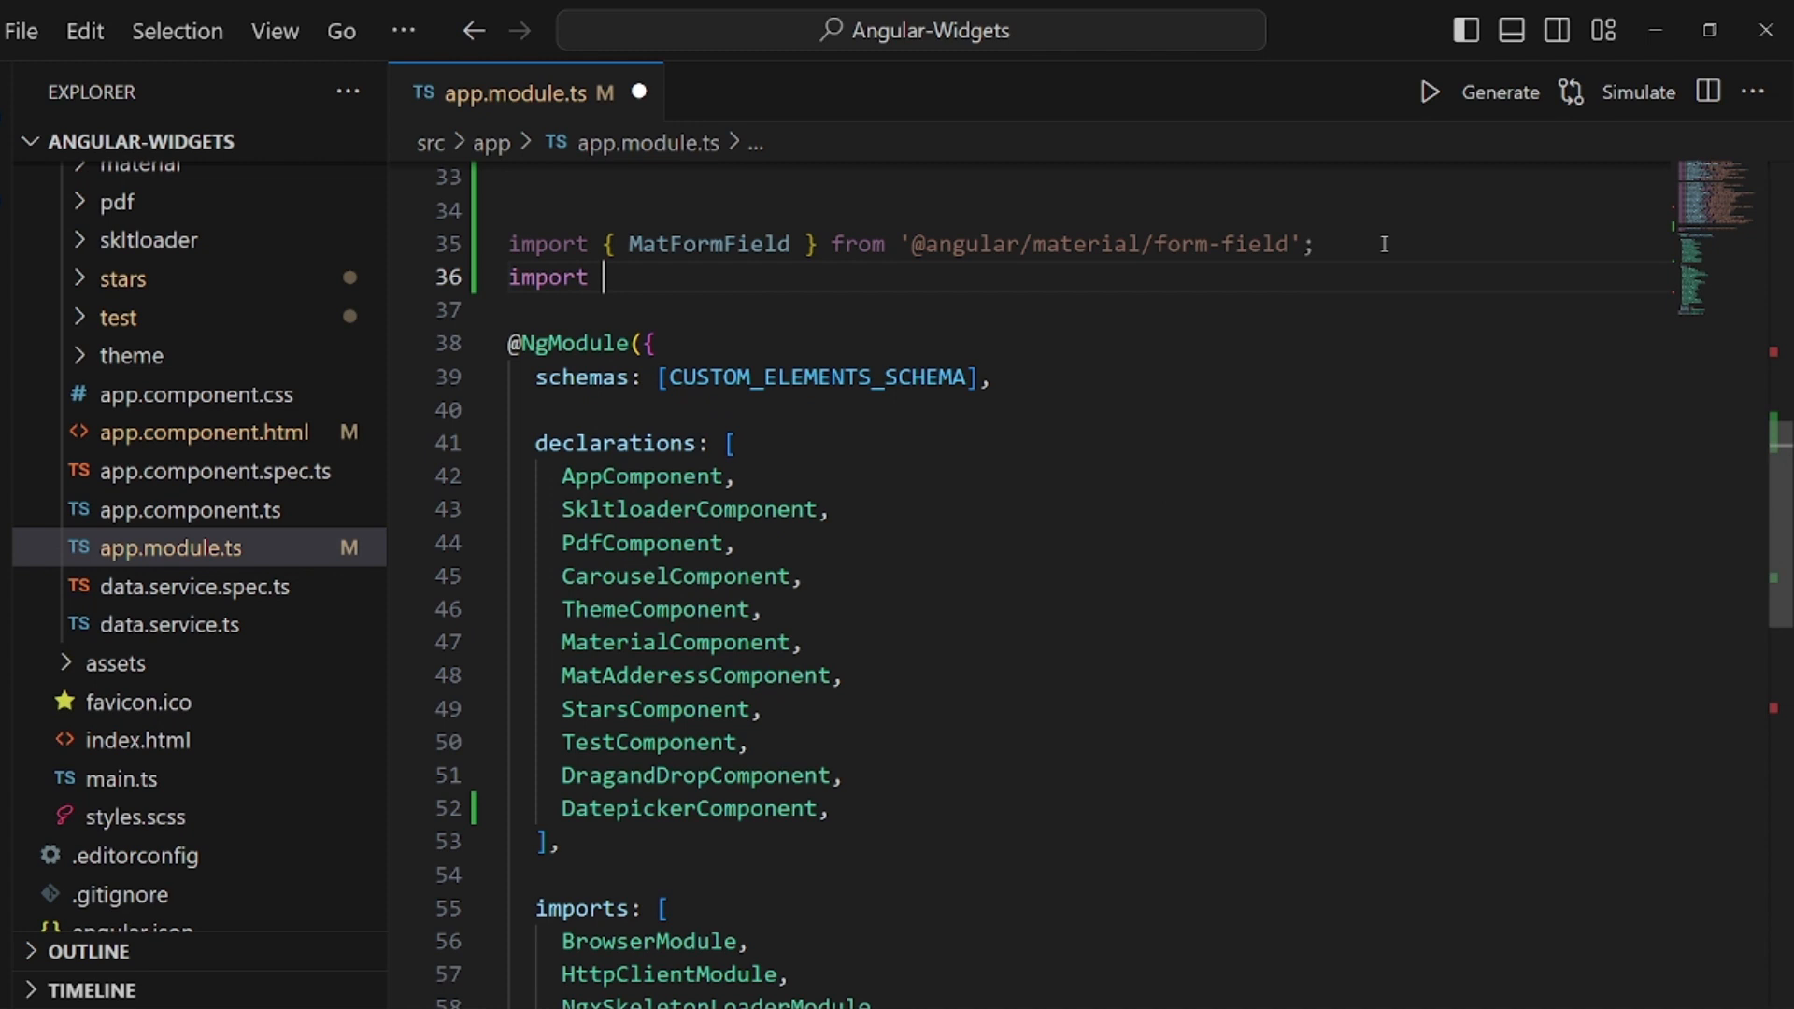
pyautogui.write('{ M }')
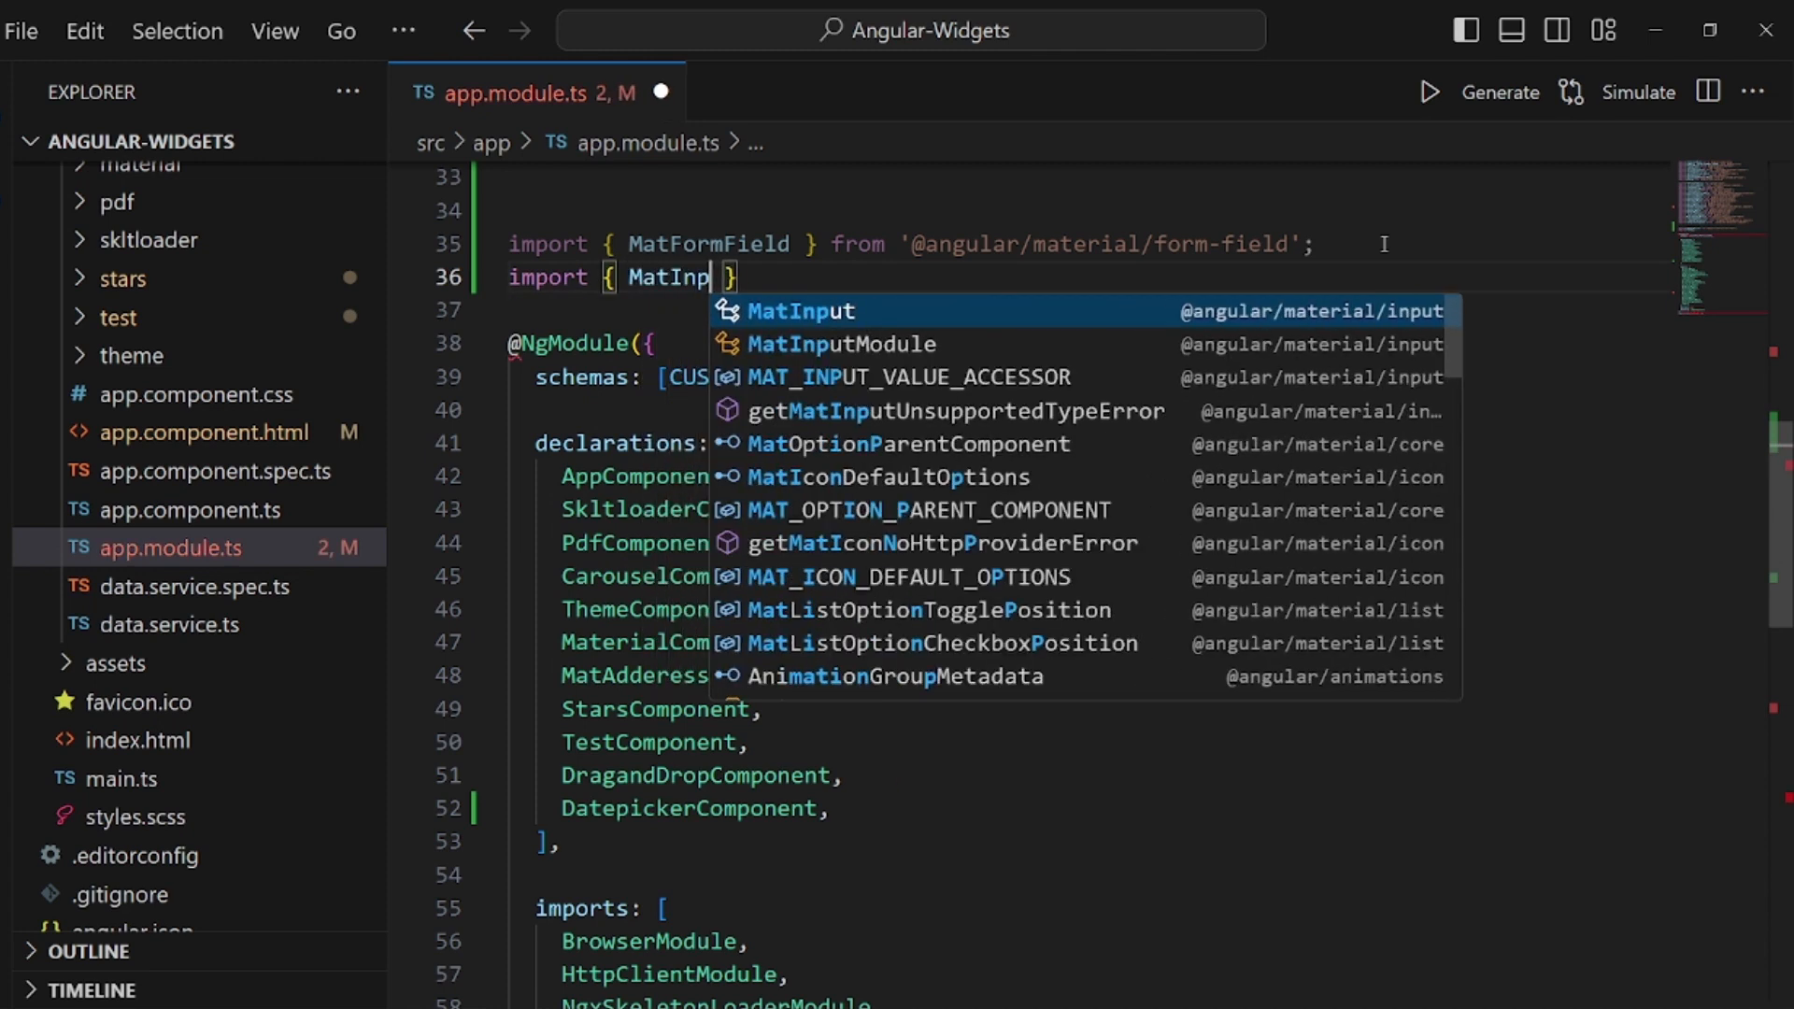
# Add import lines for MatInputModule, MatDatepickerModule and MatNativeDateModule
pyautogui.click(840, 344)
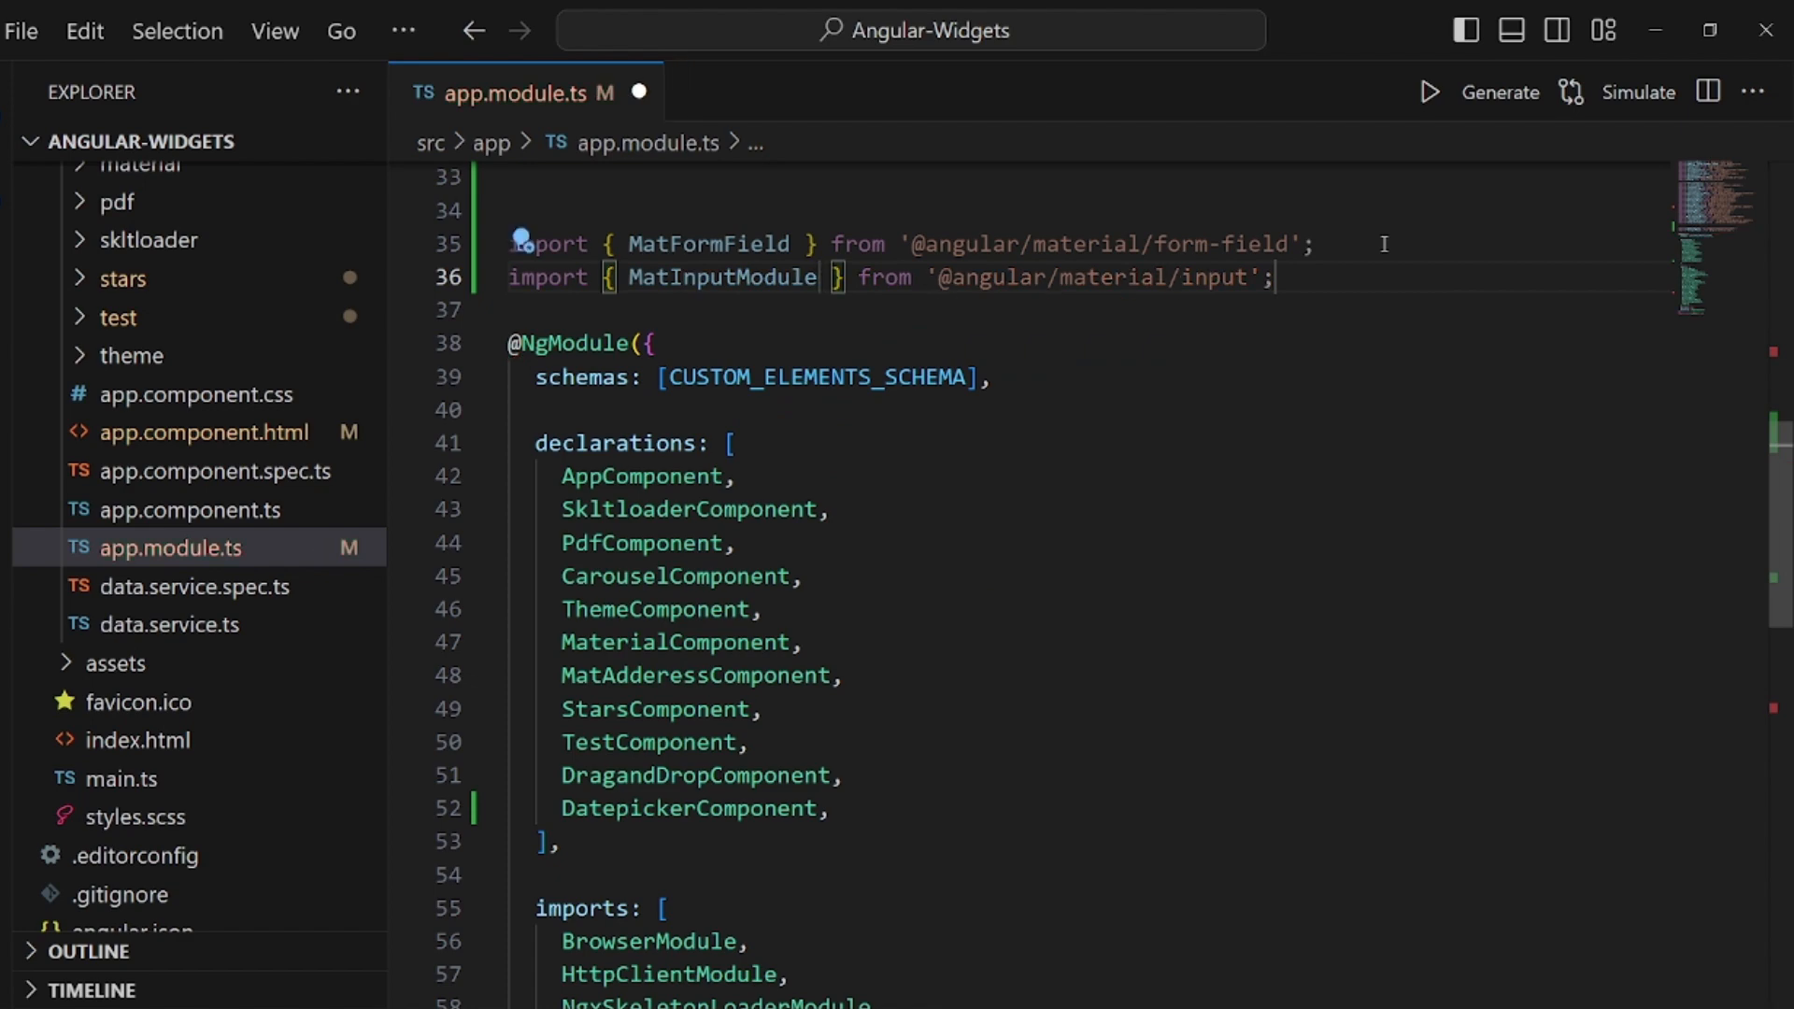
pyautogui.write('import {')
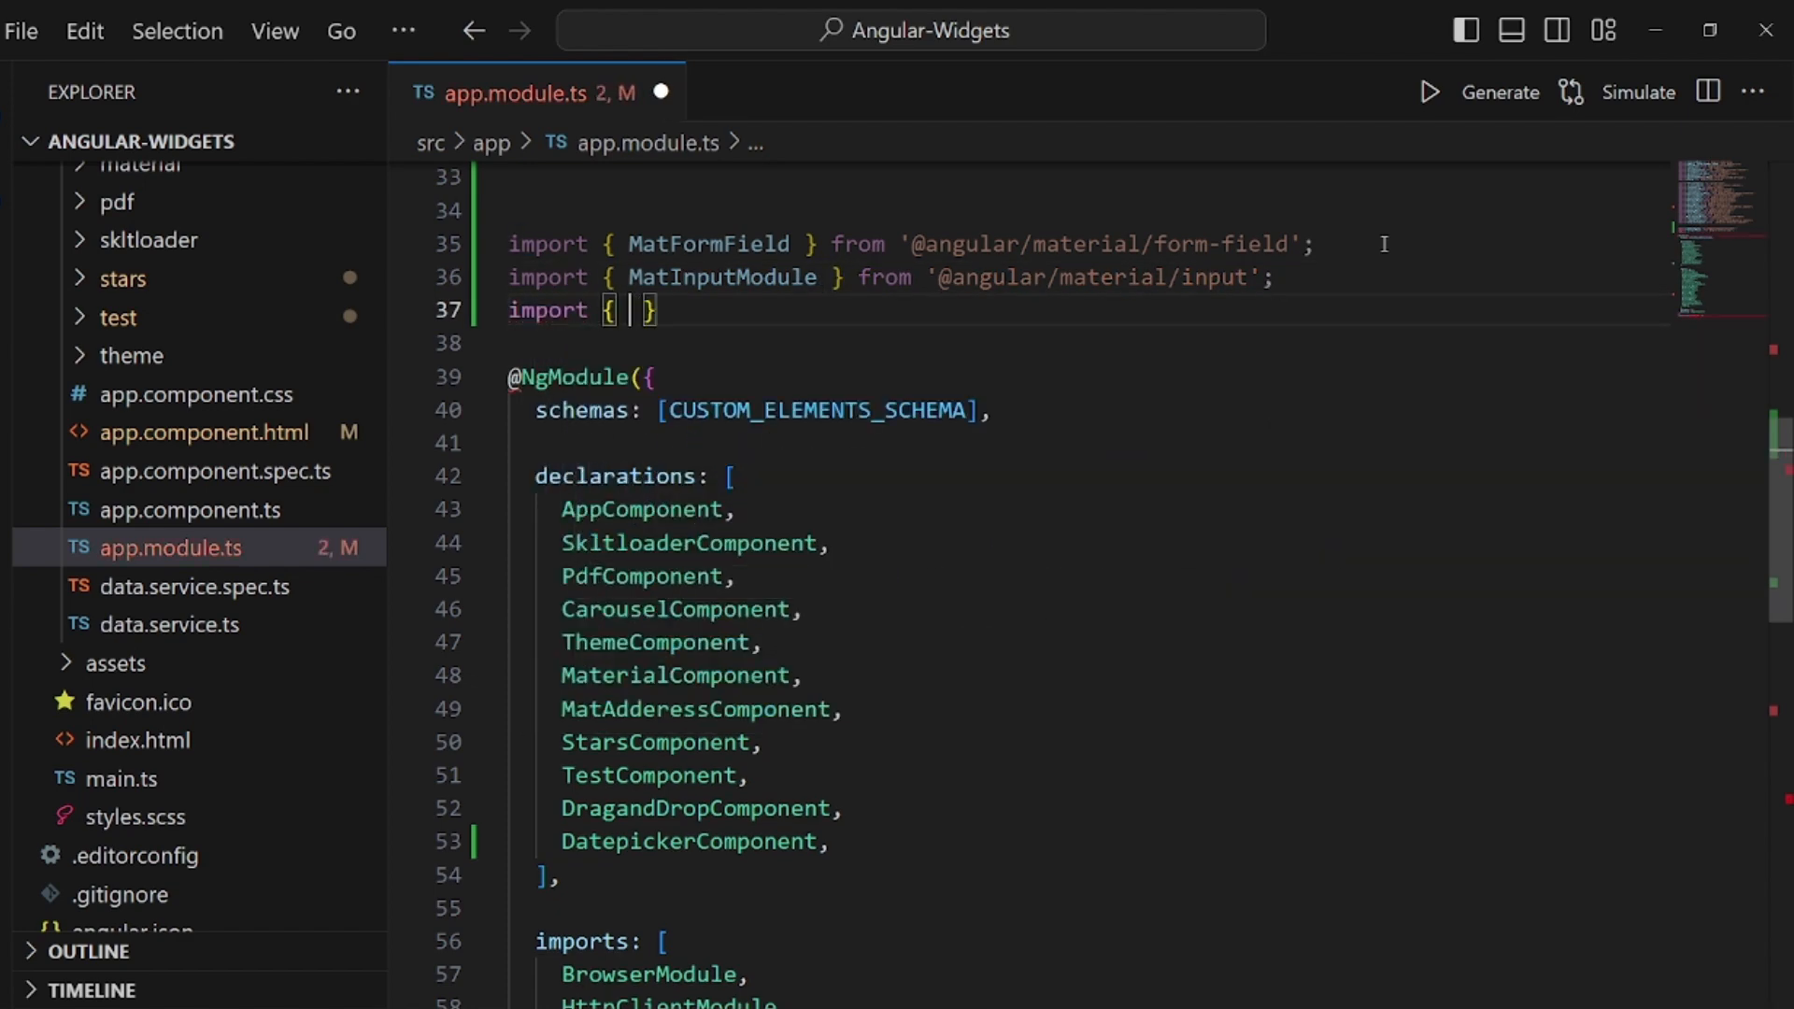
pyautogui.write('Mat')
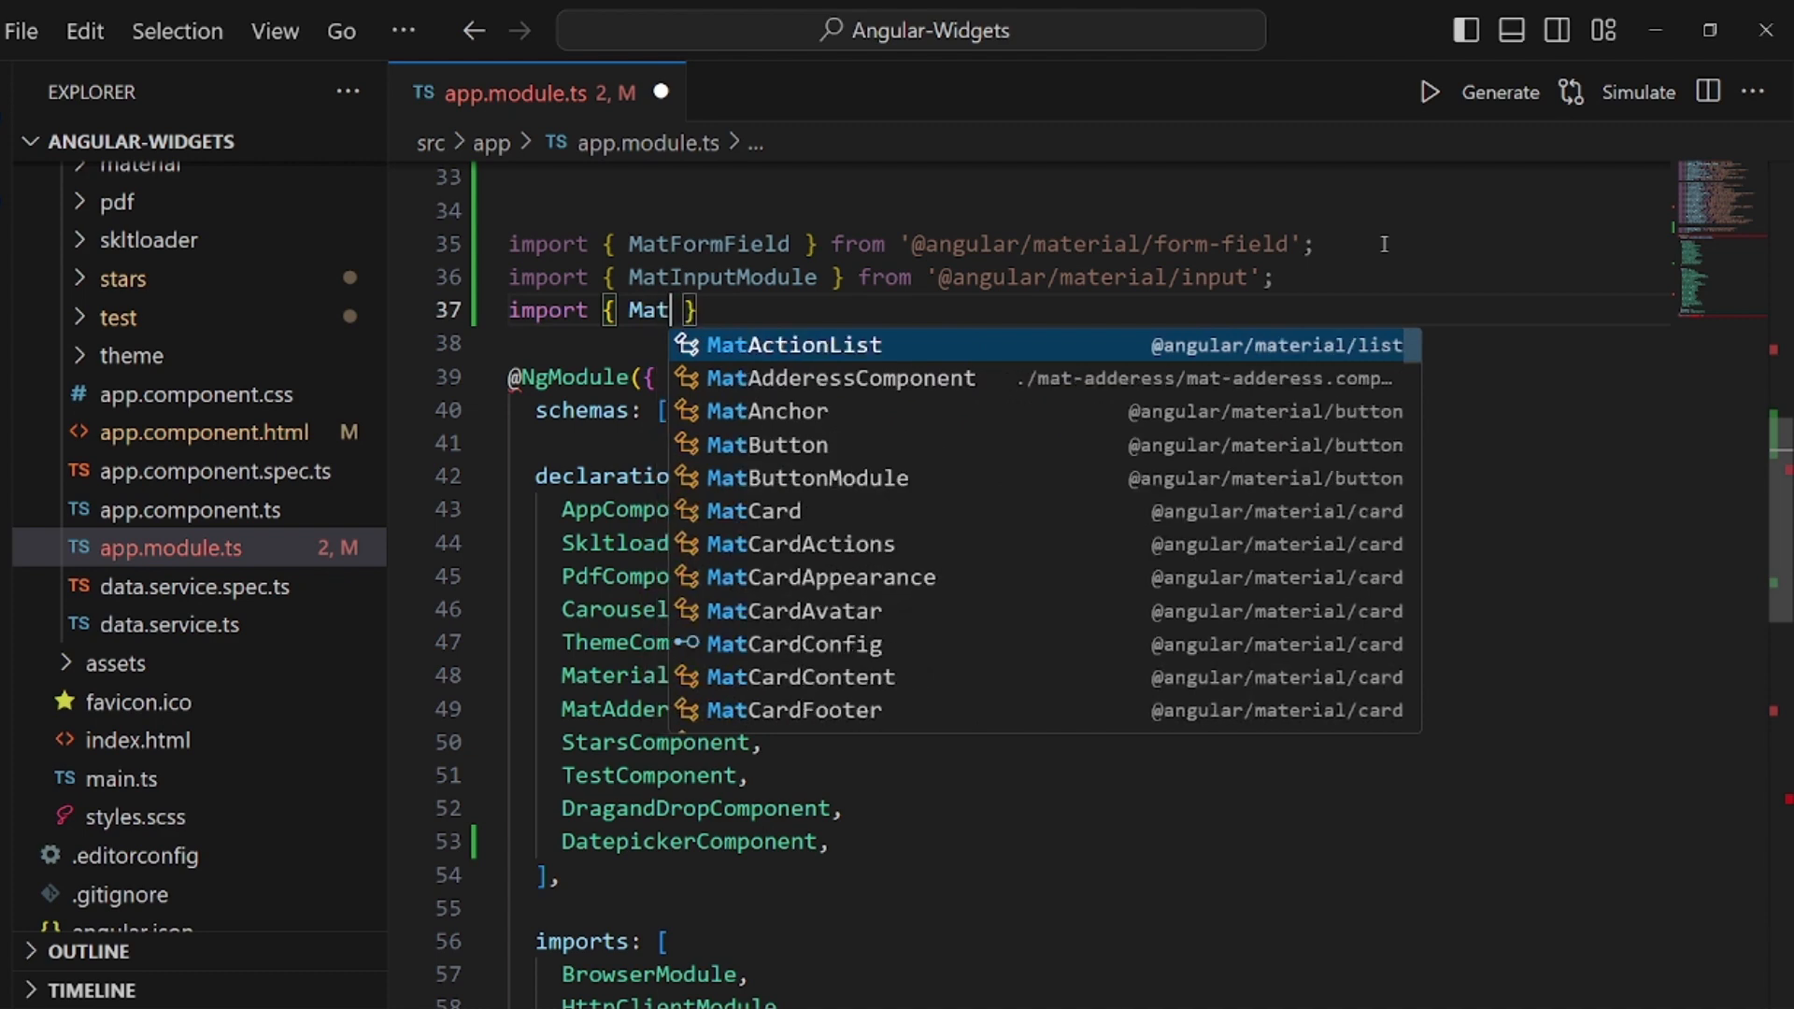
pyautogui.write('Datep')
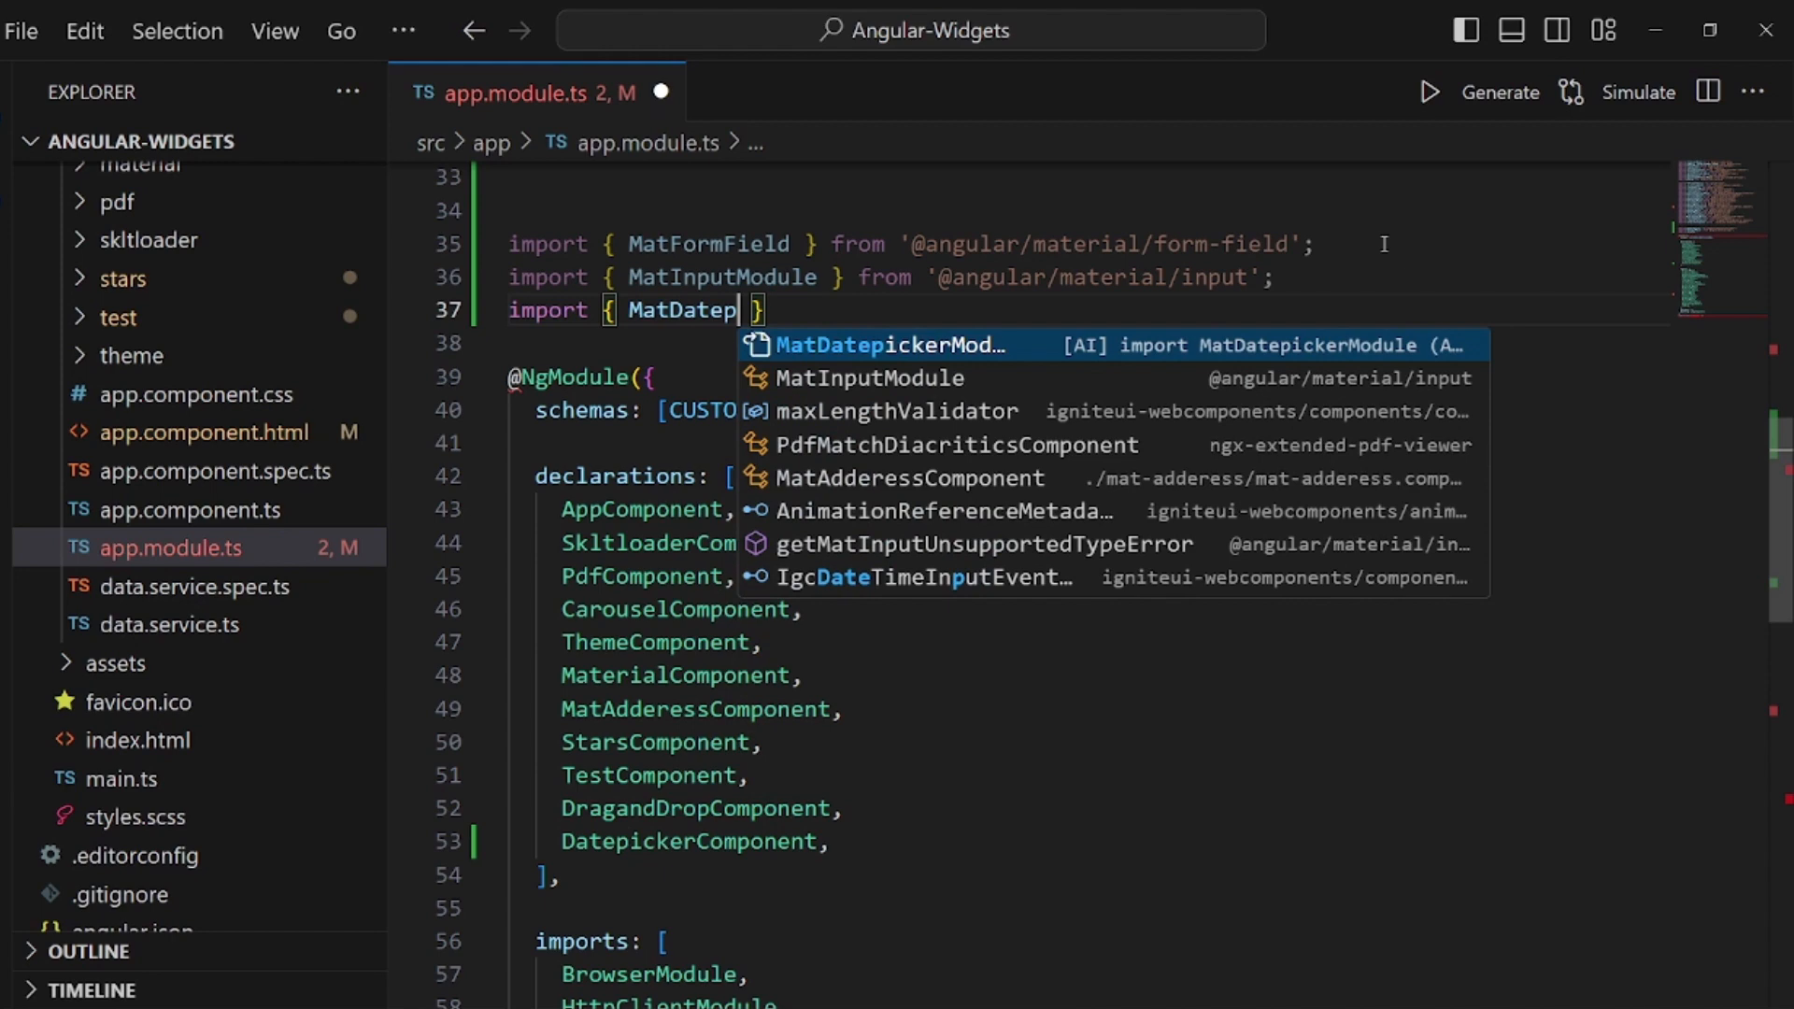
pyautogui.press('Enter')
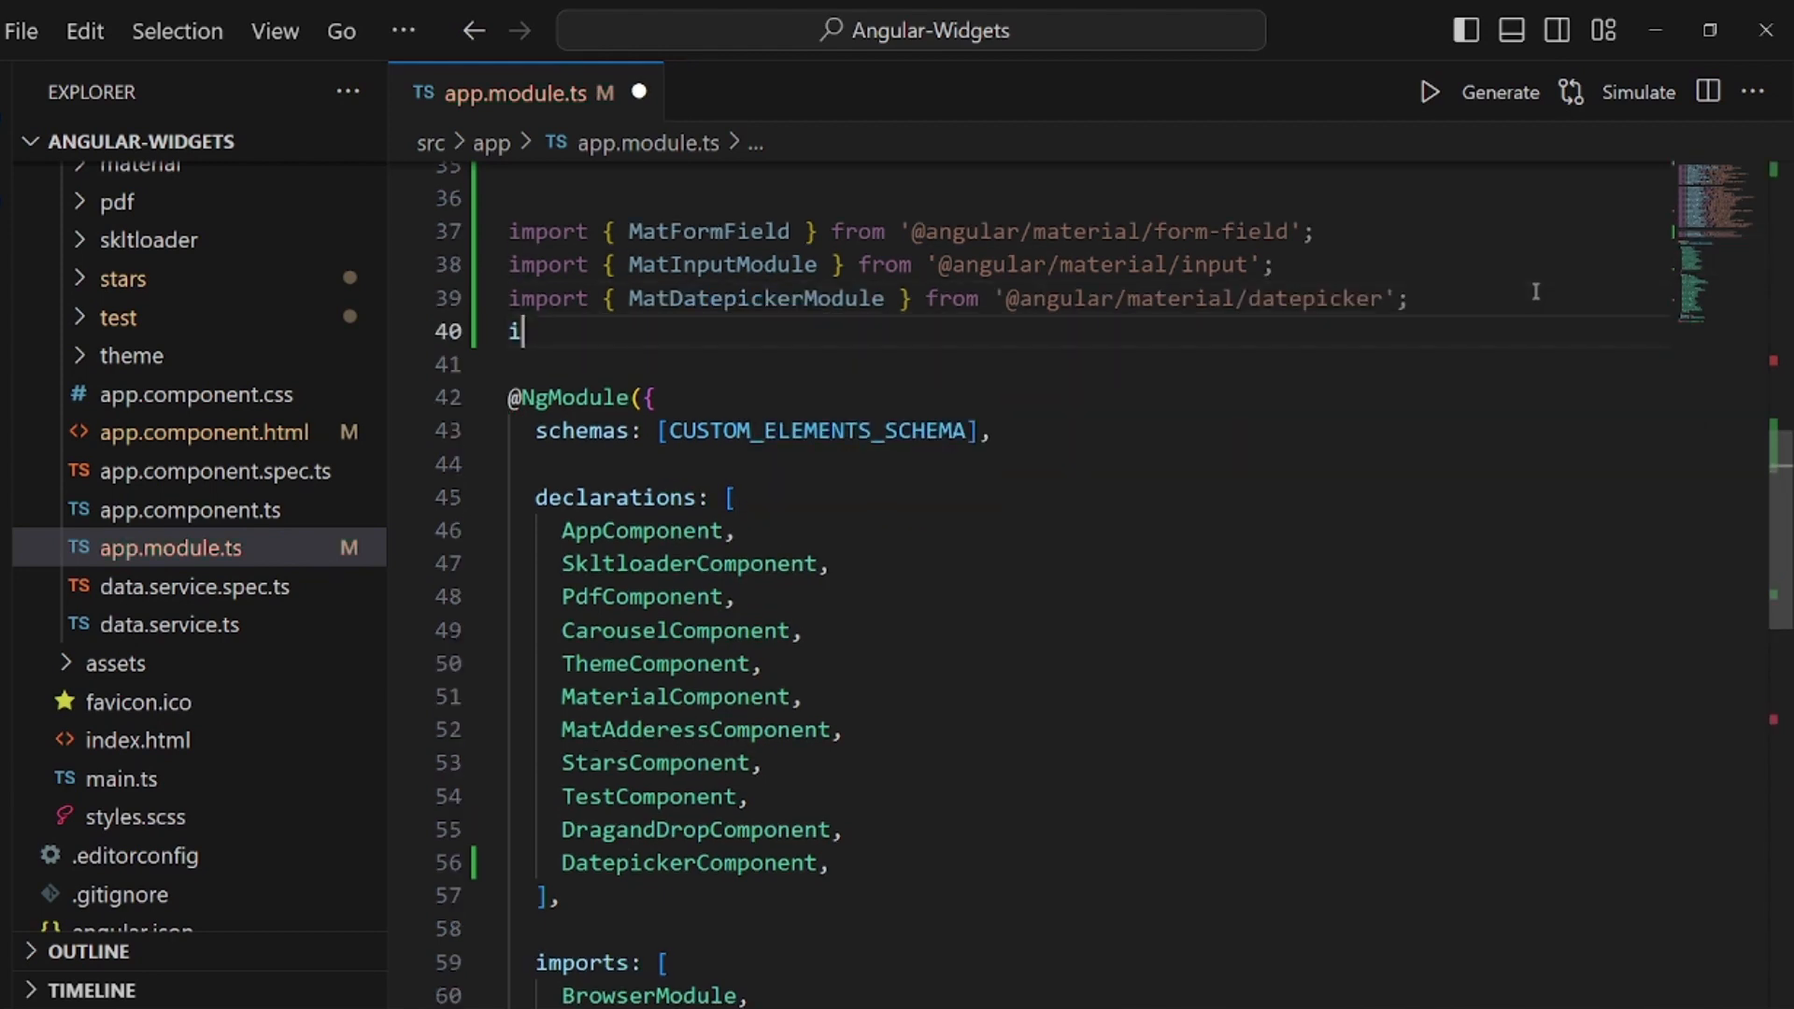
pyautogui.write('mport')
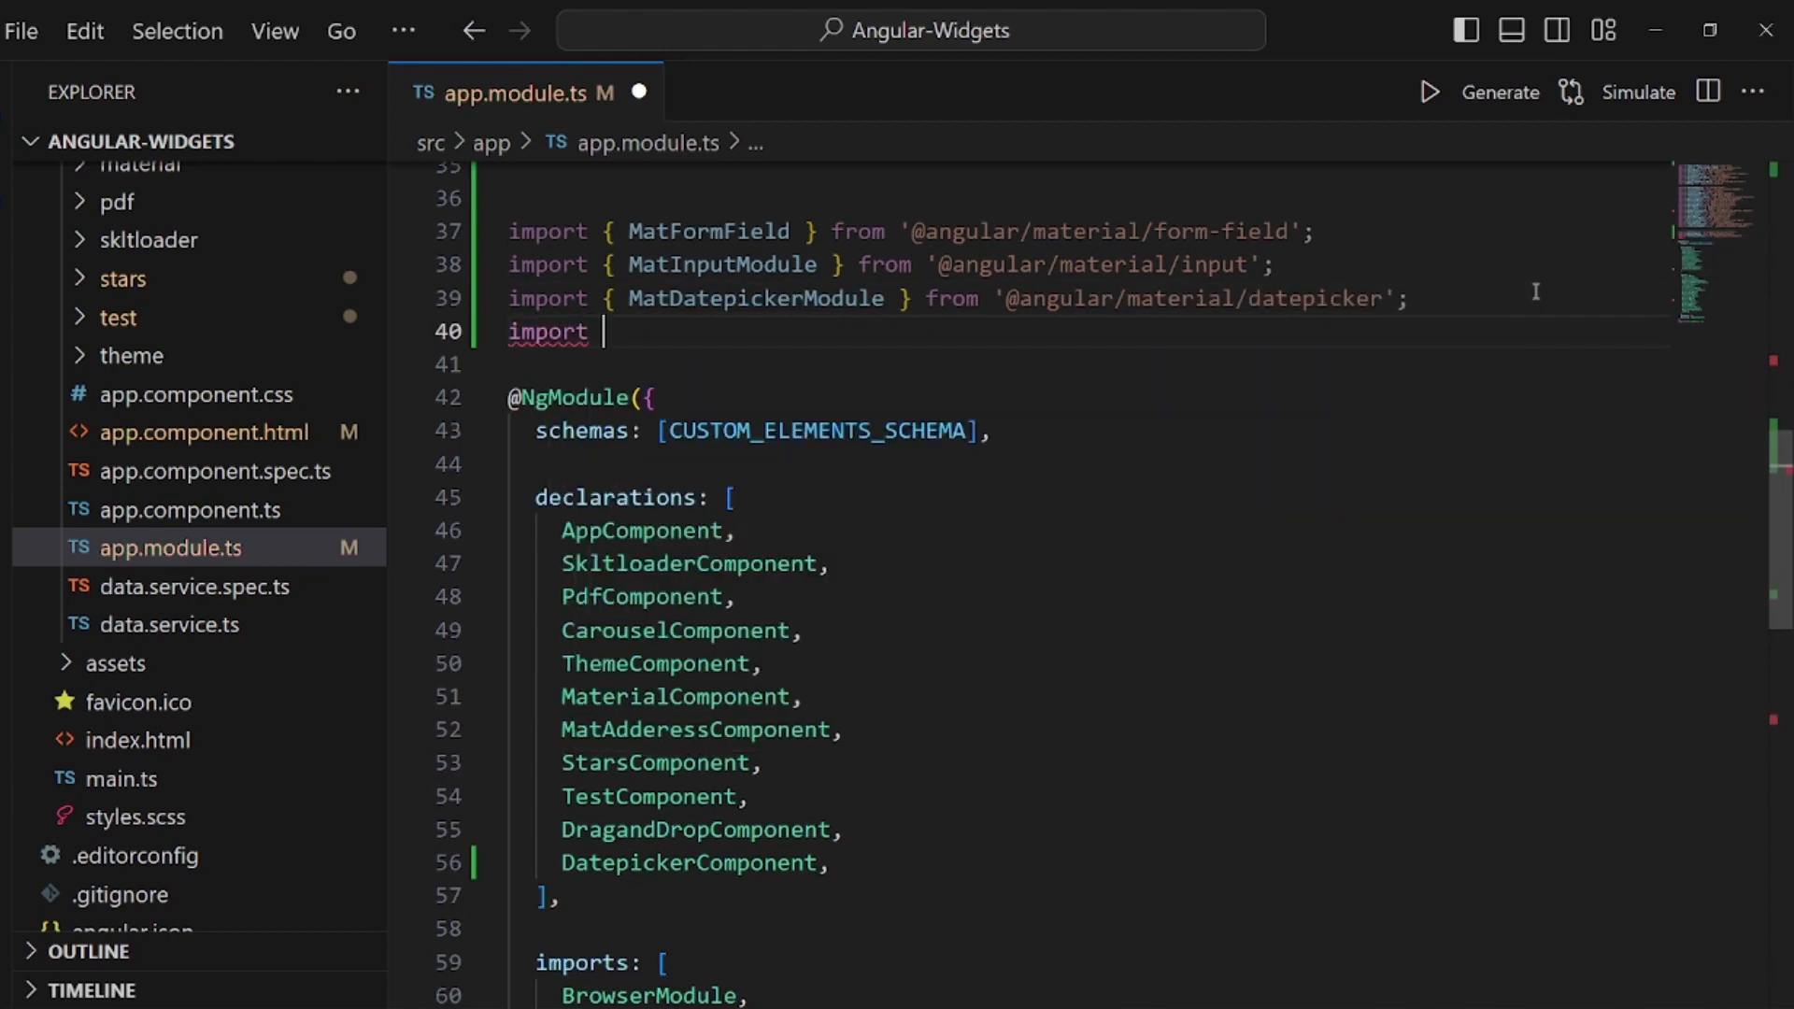
pyautogui.write('{ }')
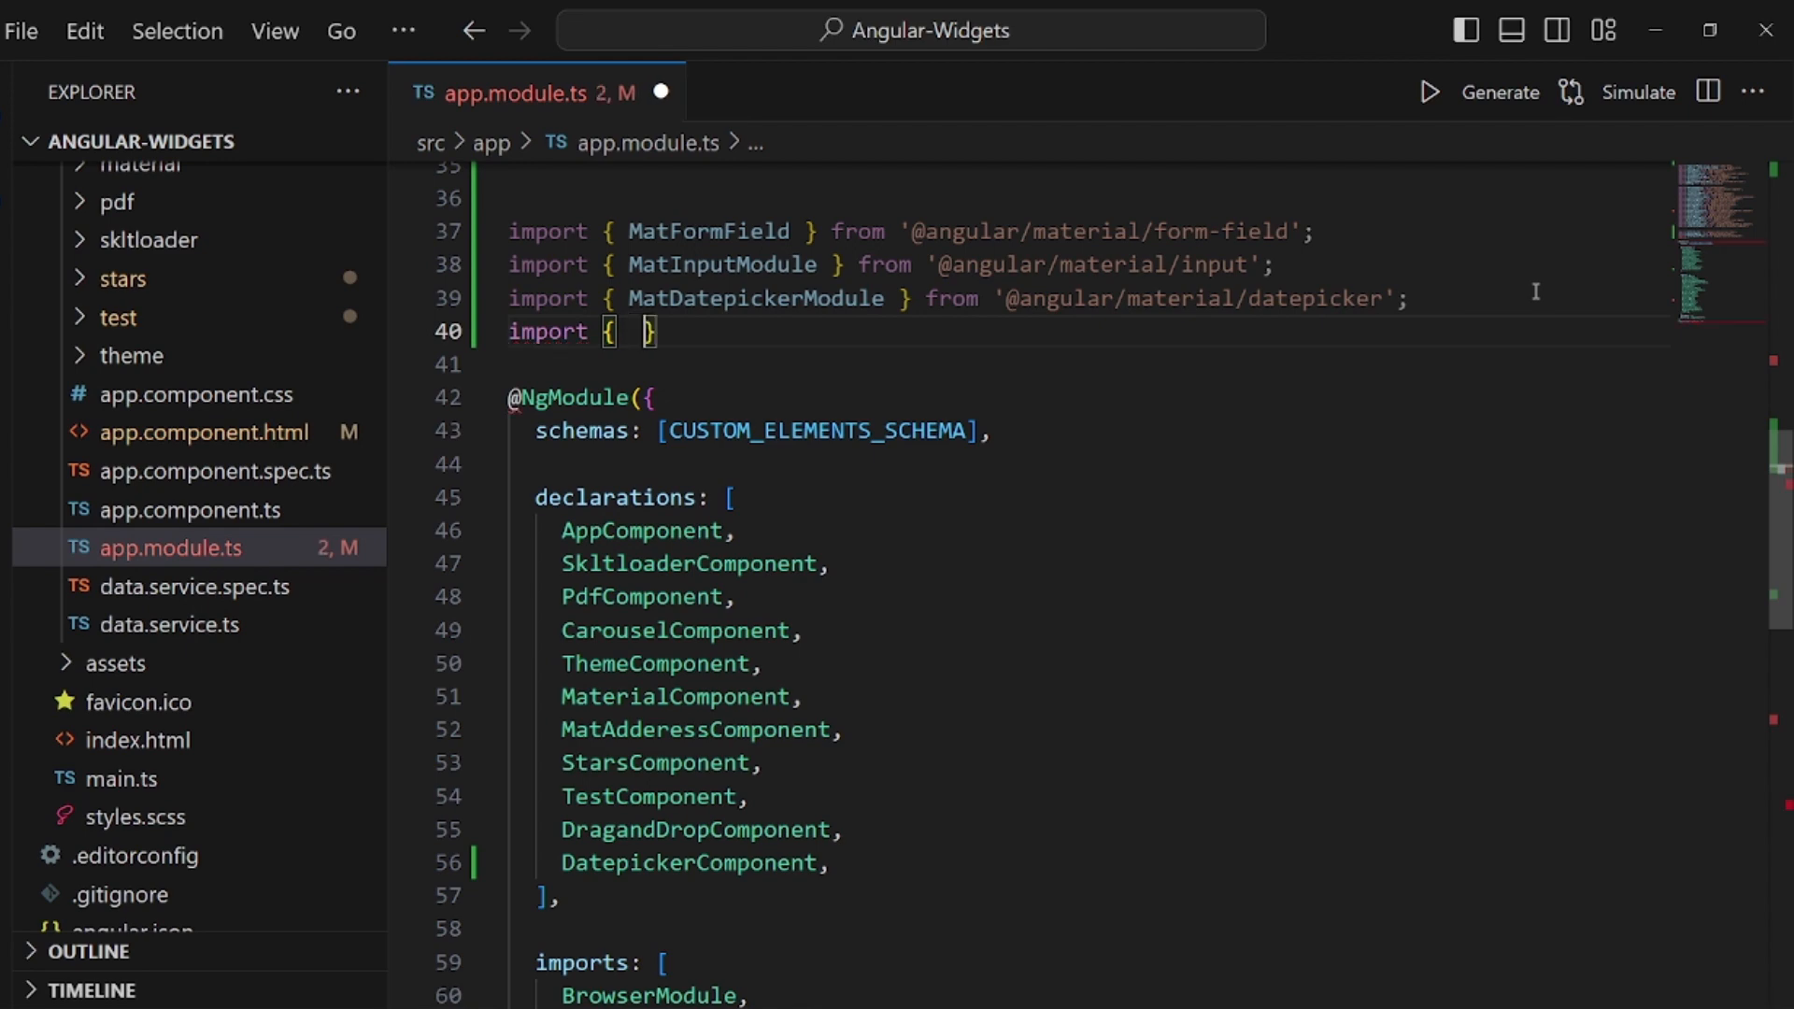
pyautogui.write('MatNativeDateModule')
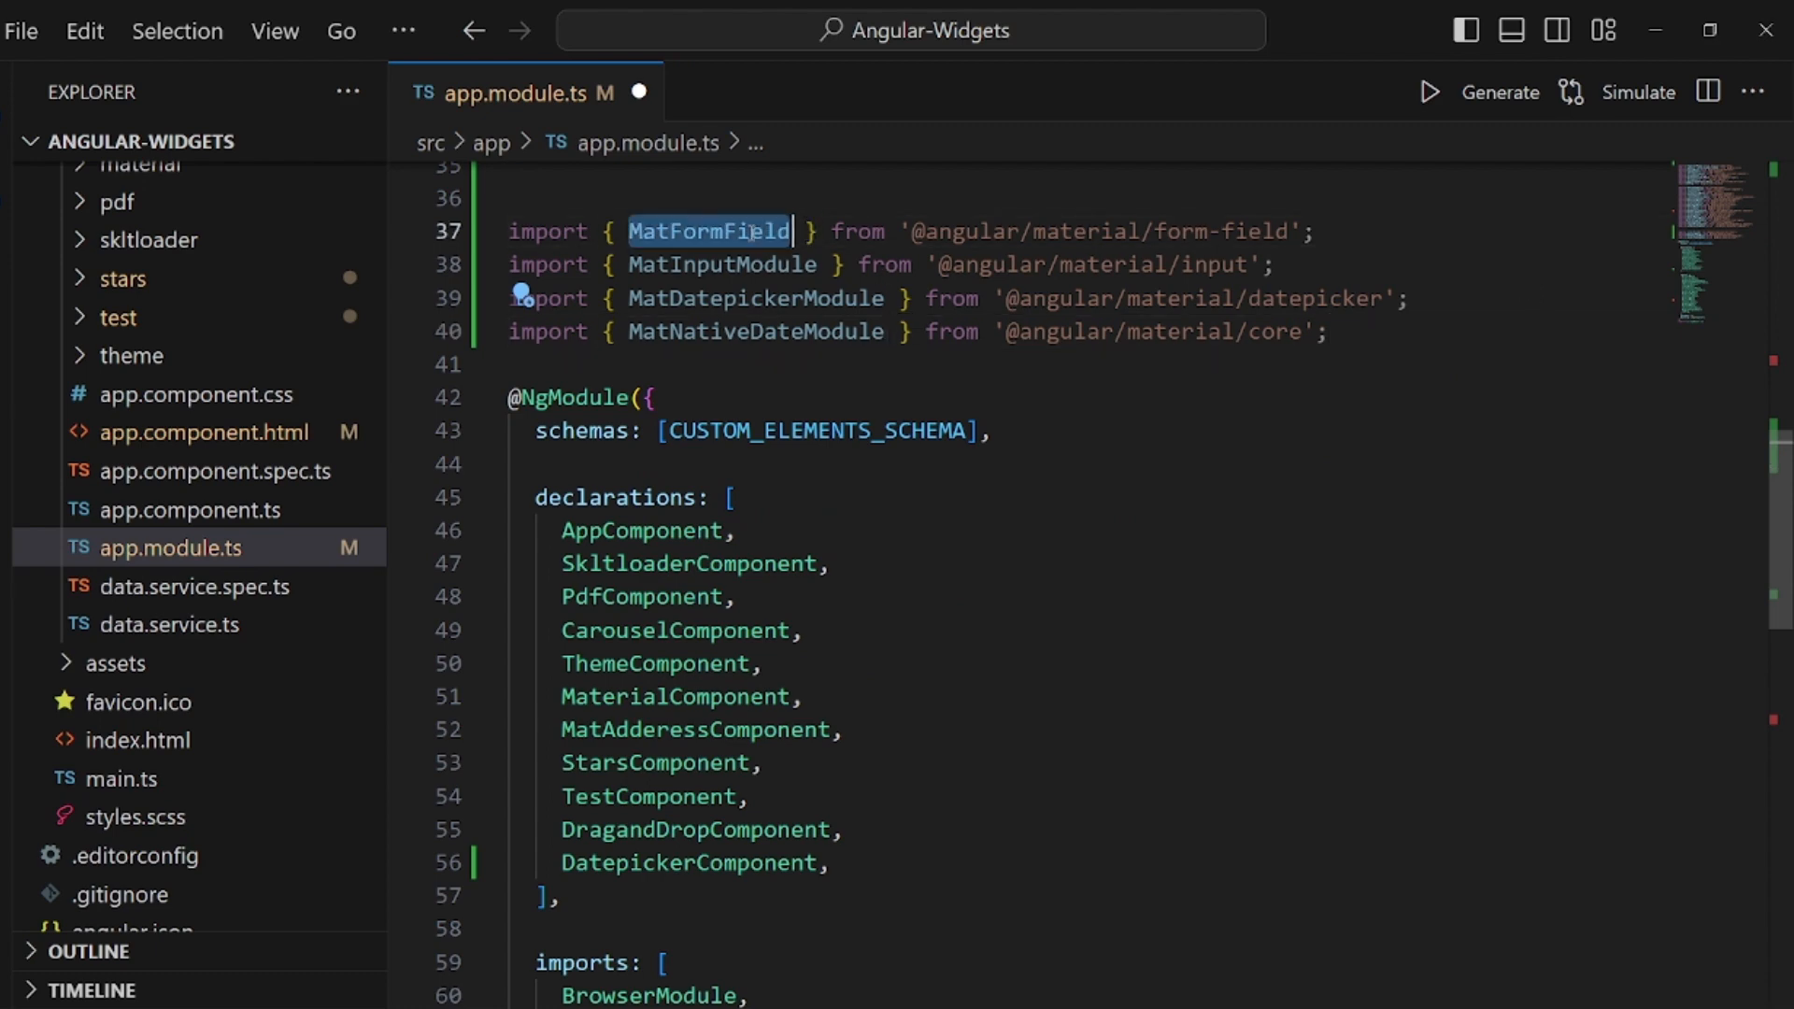
# List MatFormFieldModule, MatDatepickerModule and MatNativeDateModule in NgModule imports, then close app.module.ts
pyautogui.scroll(-3)
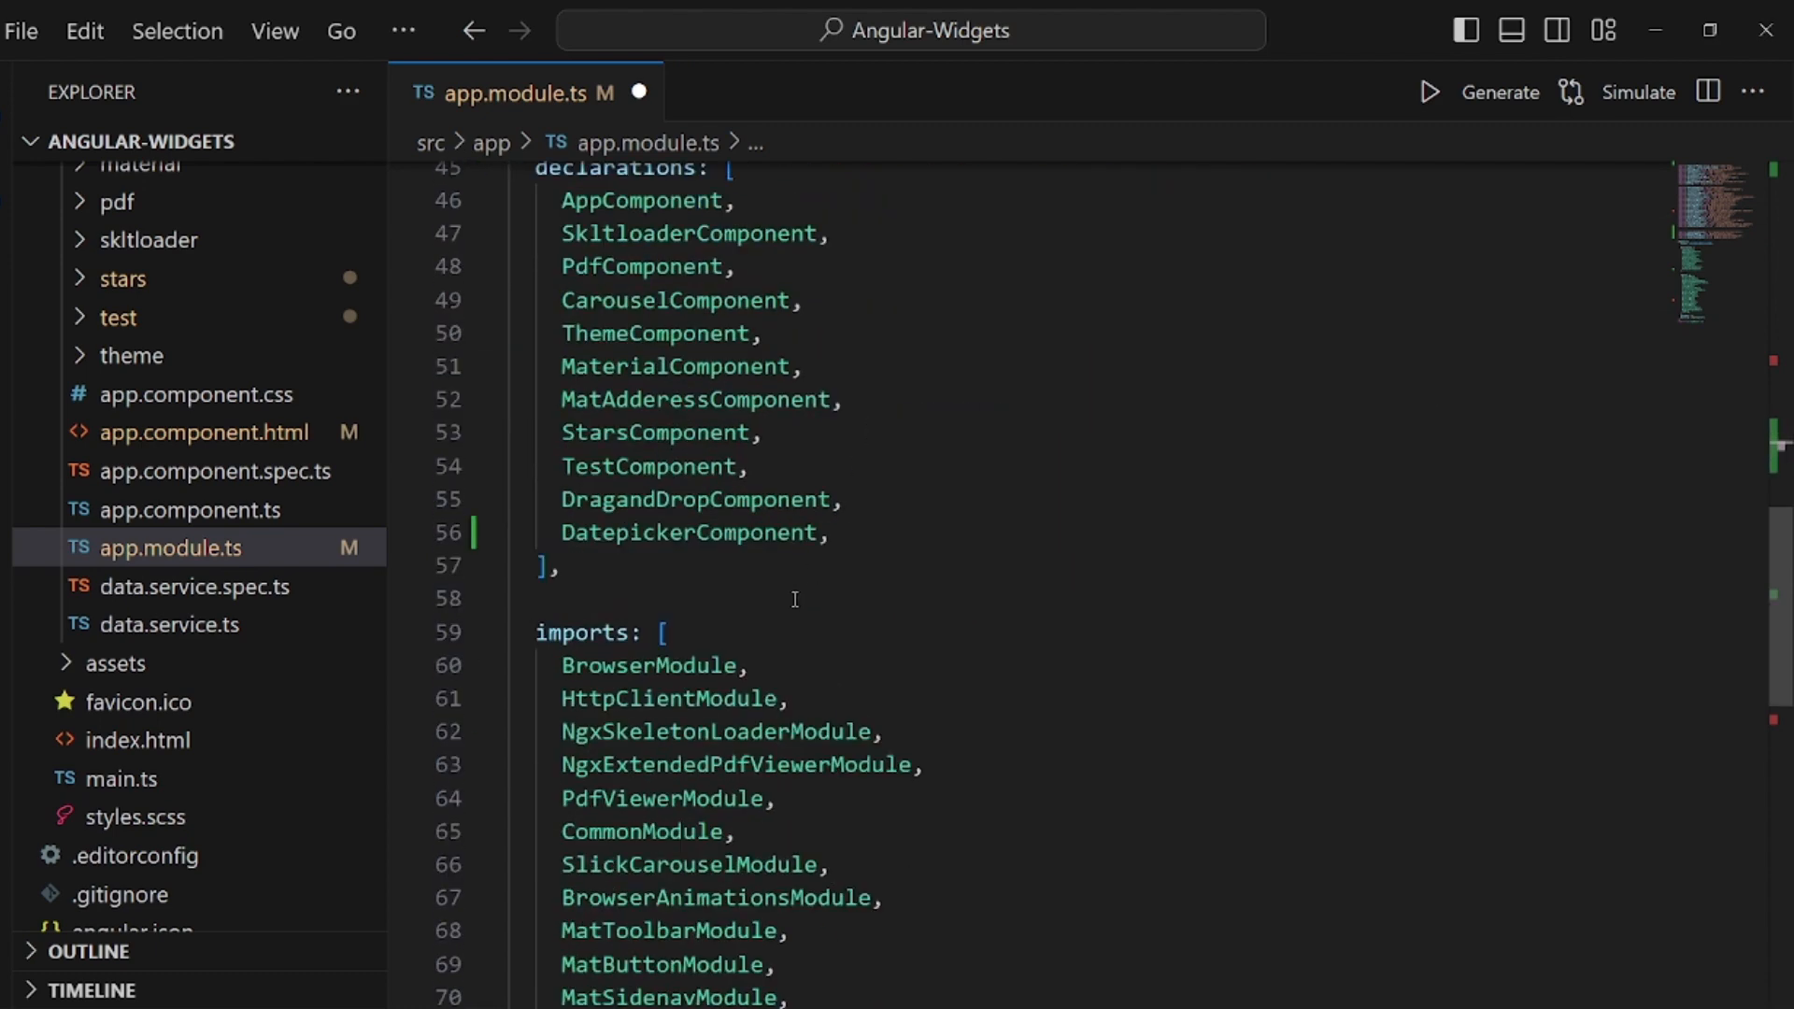
pyautogui.write('MatFormFieldModule,')
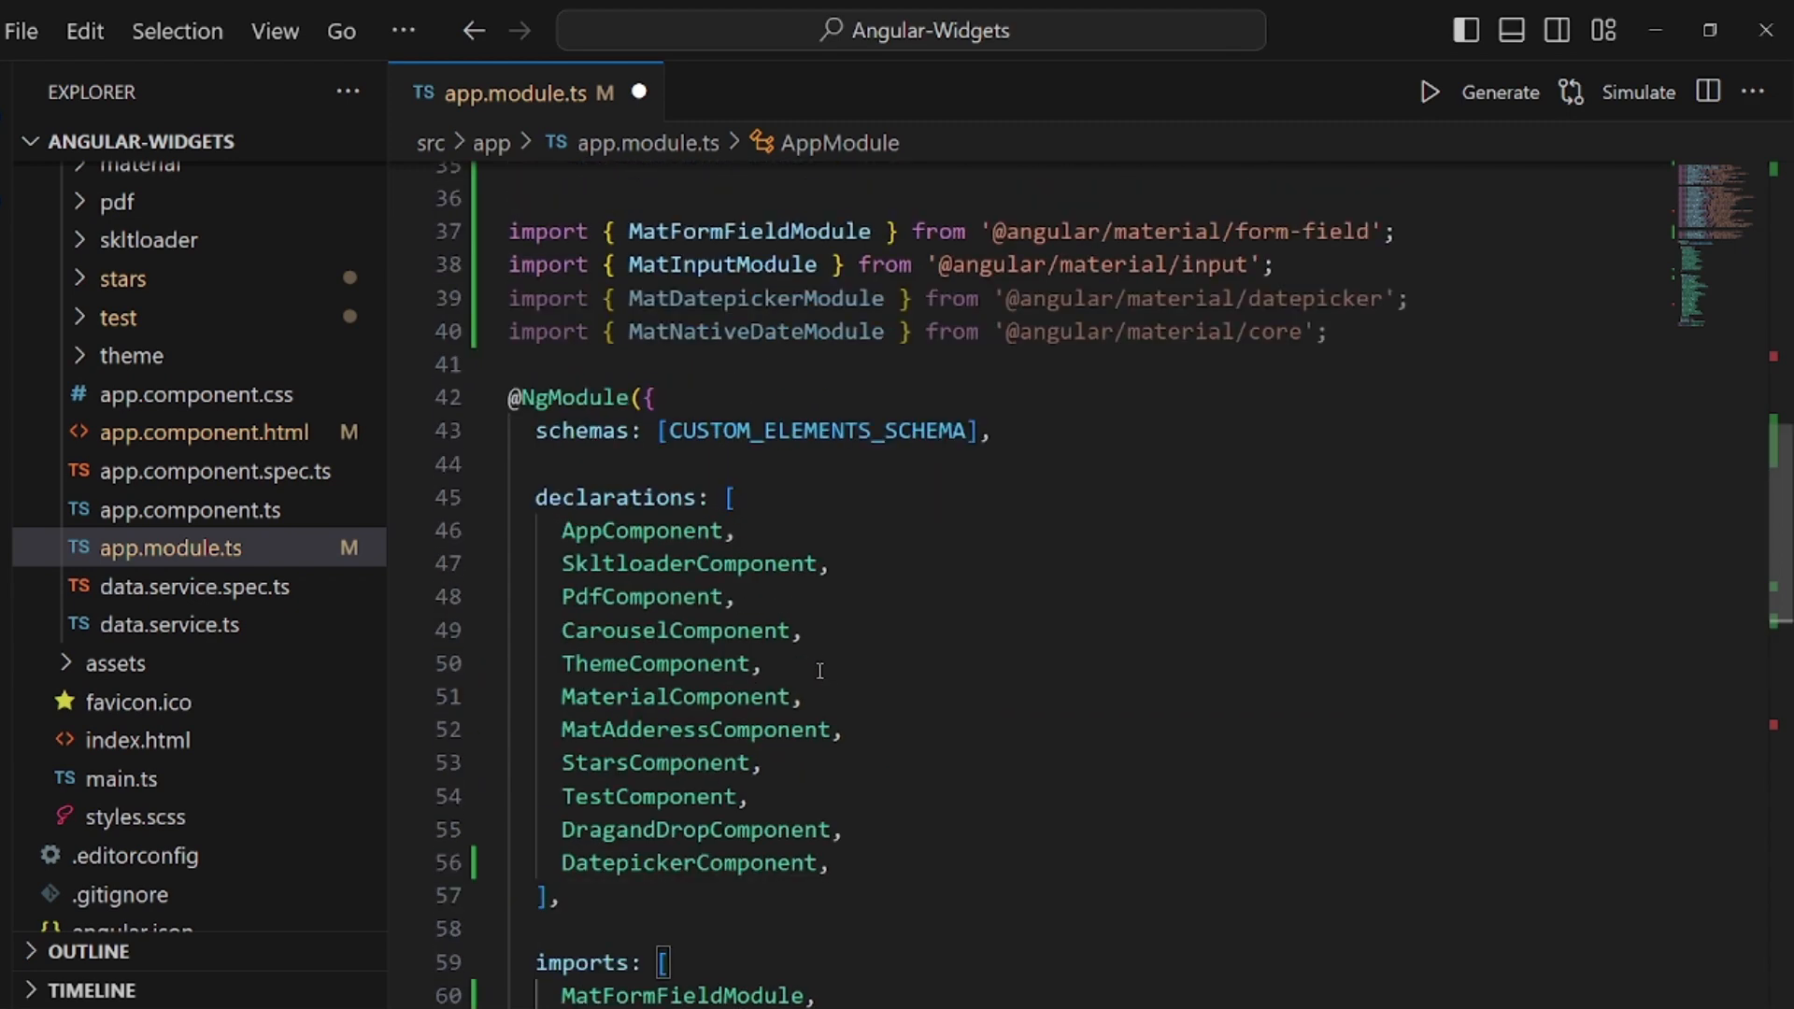
pyautogui.scroll(-3)
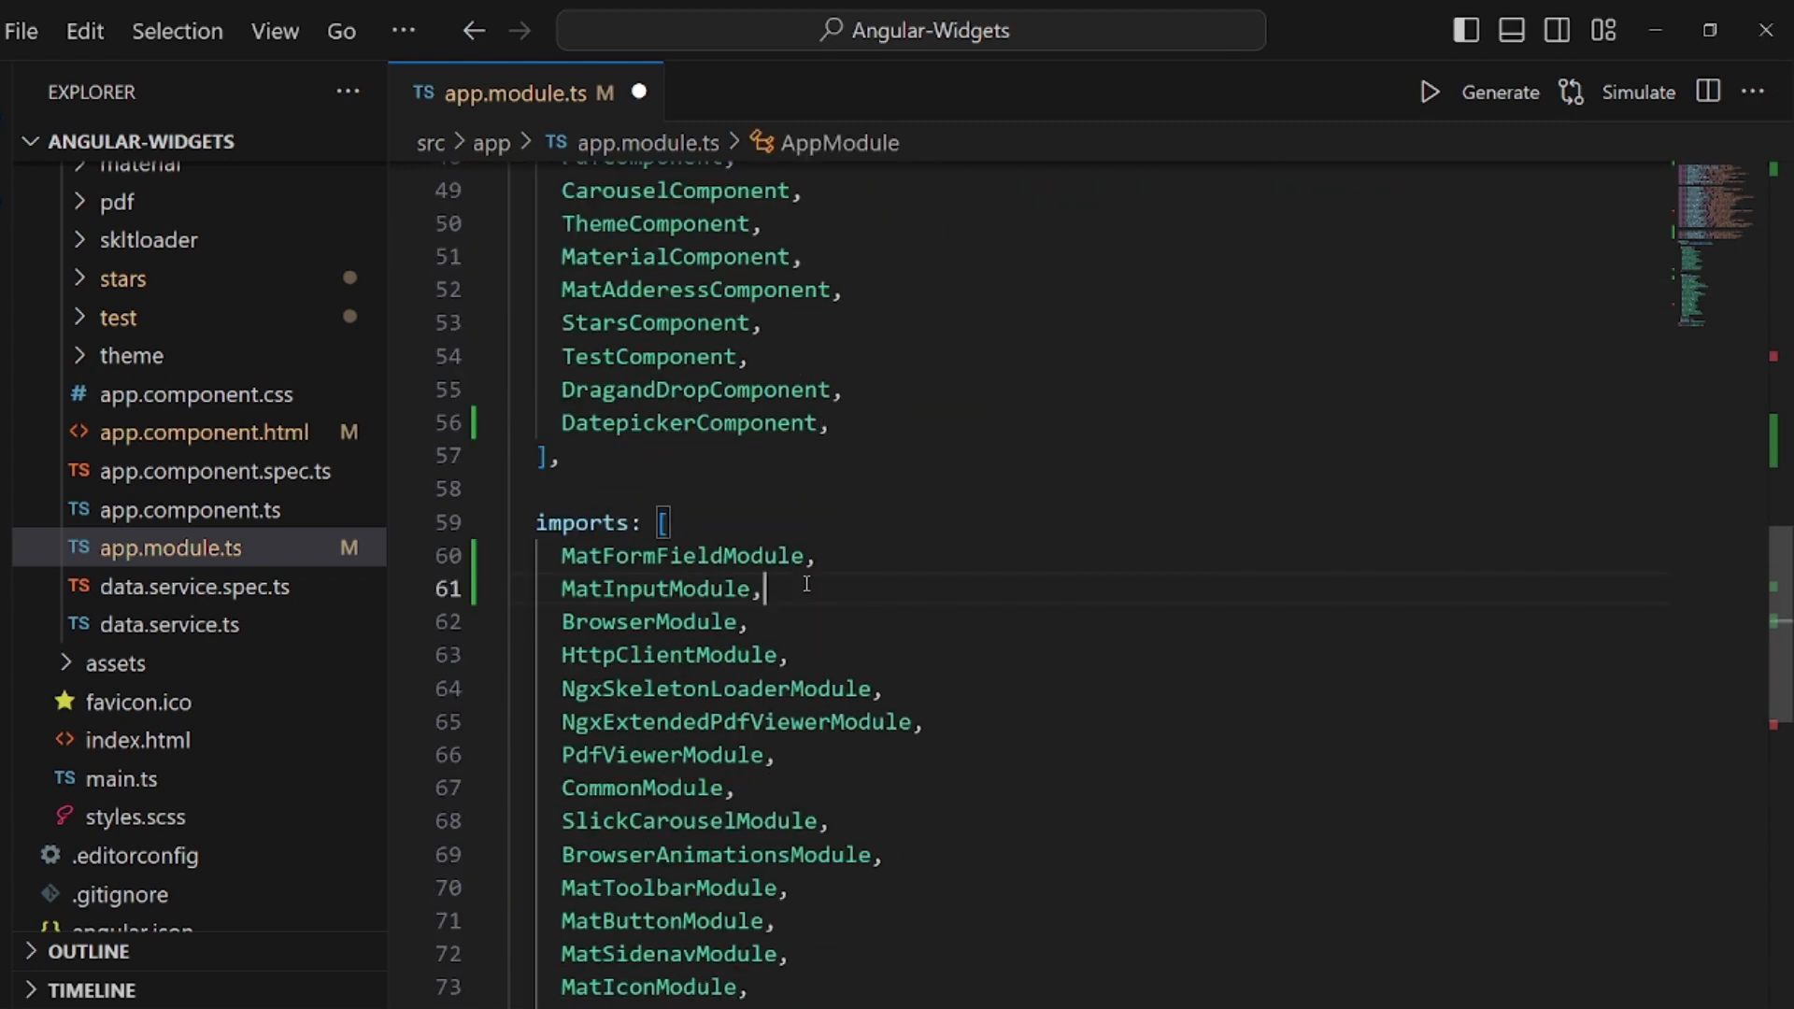
pyautogui.write('MatDatepickerModule,')
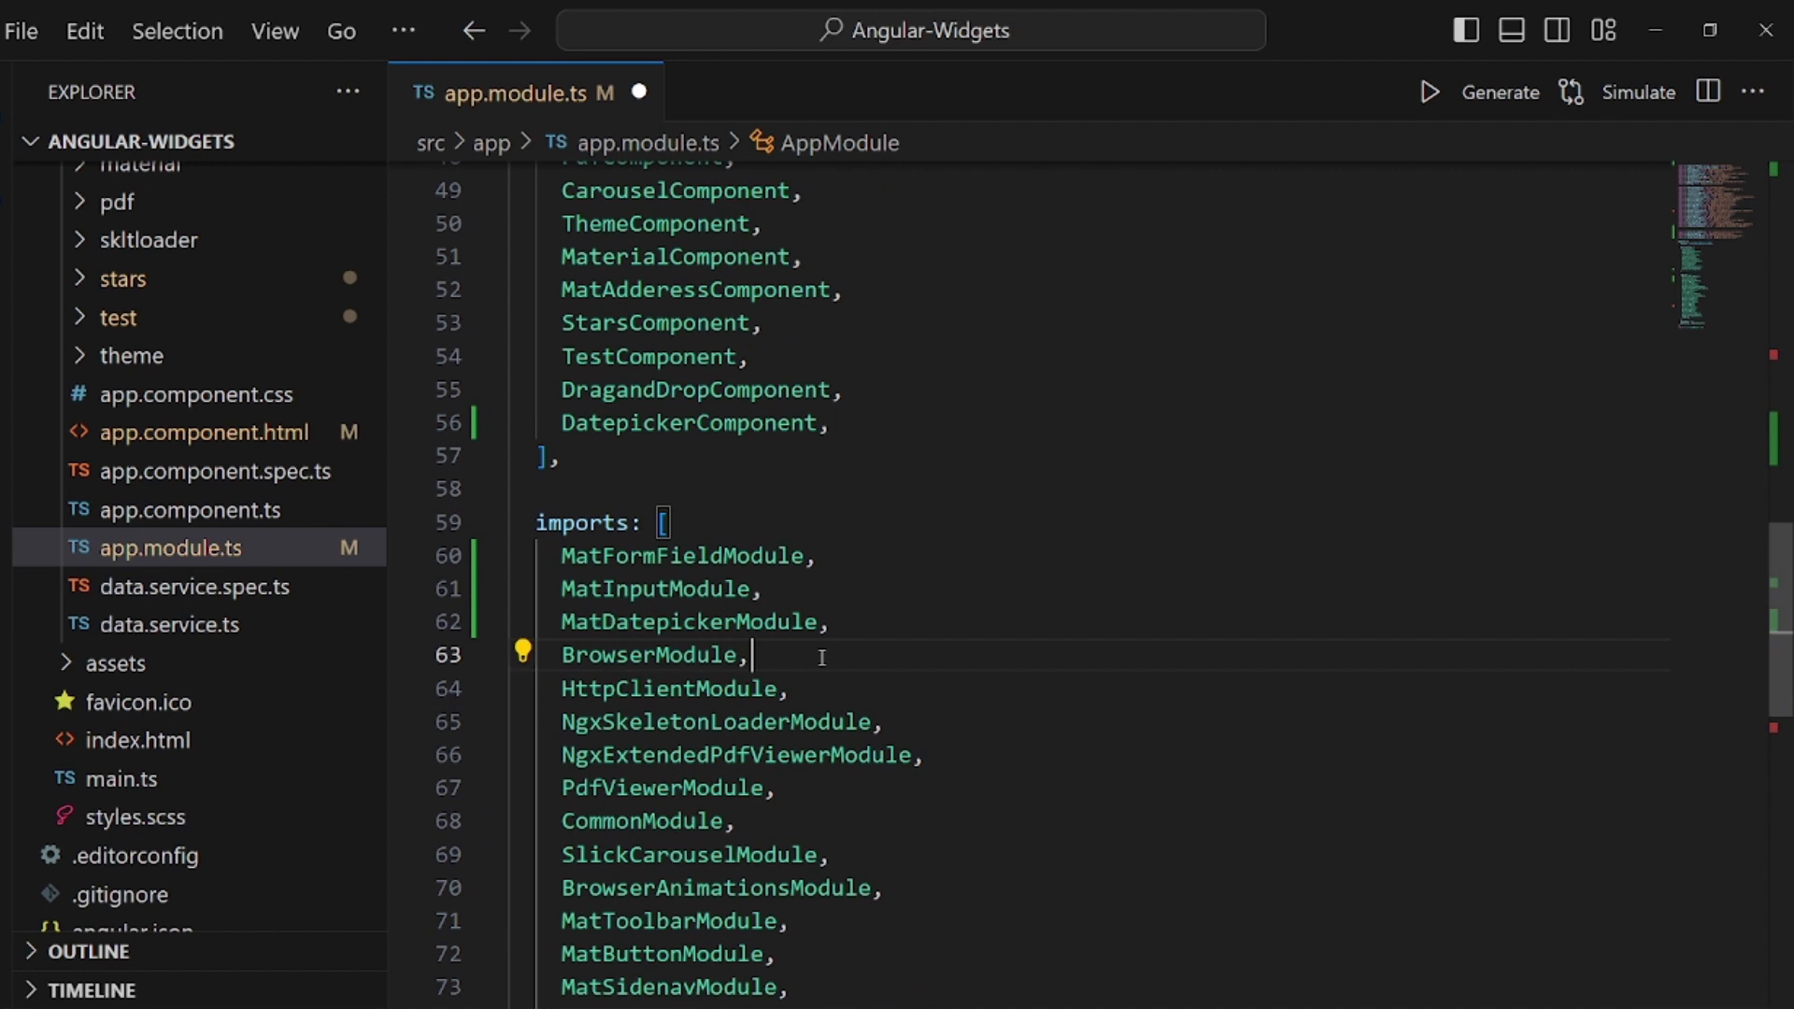
pyautogui.write('MatNativeDateModule,')
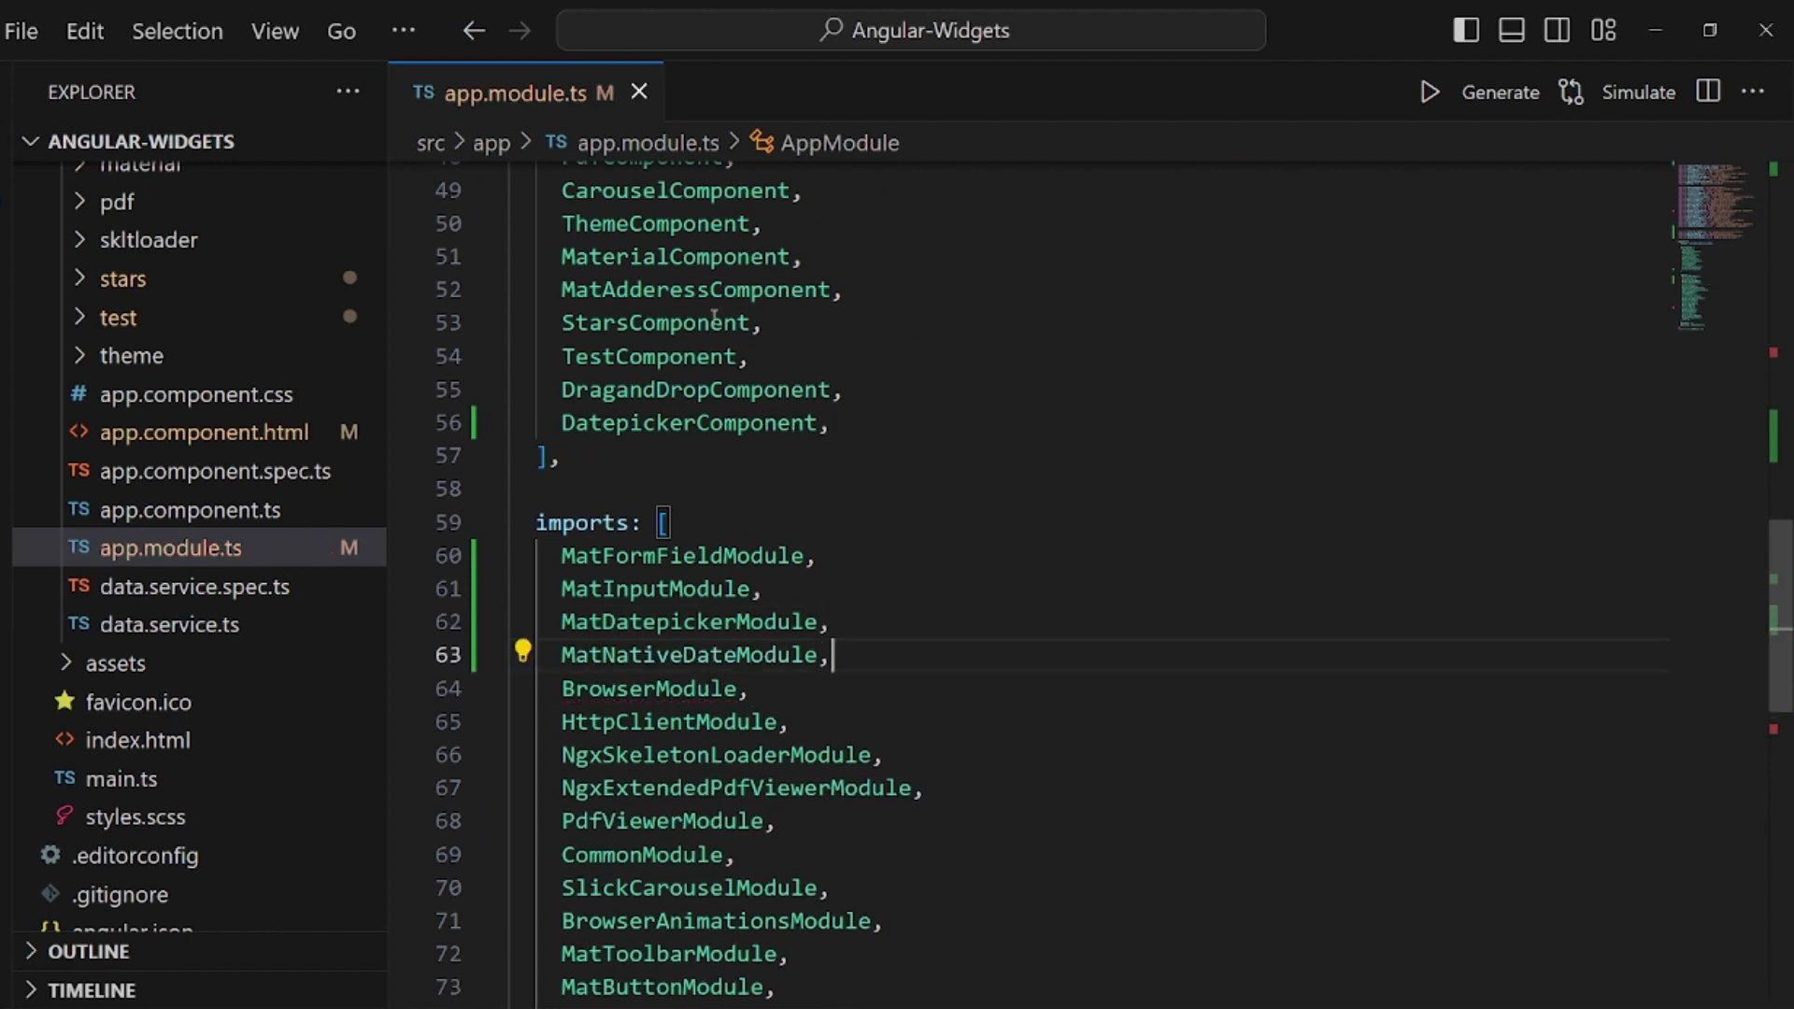
pyautogui.click(641, 93)
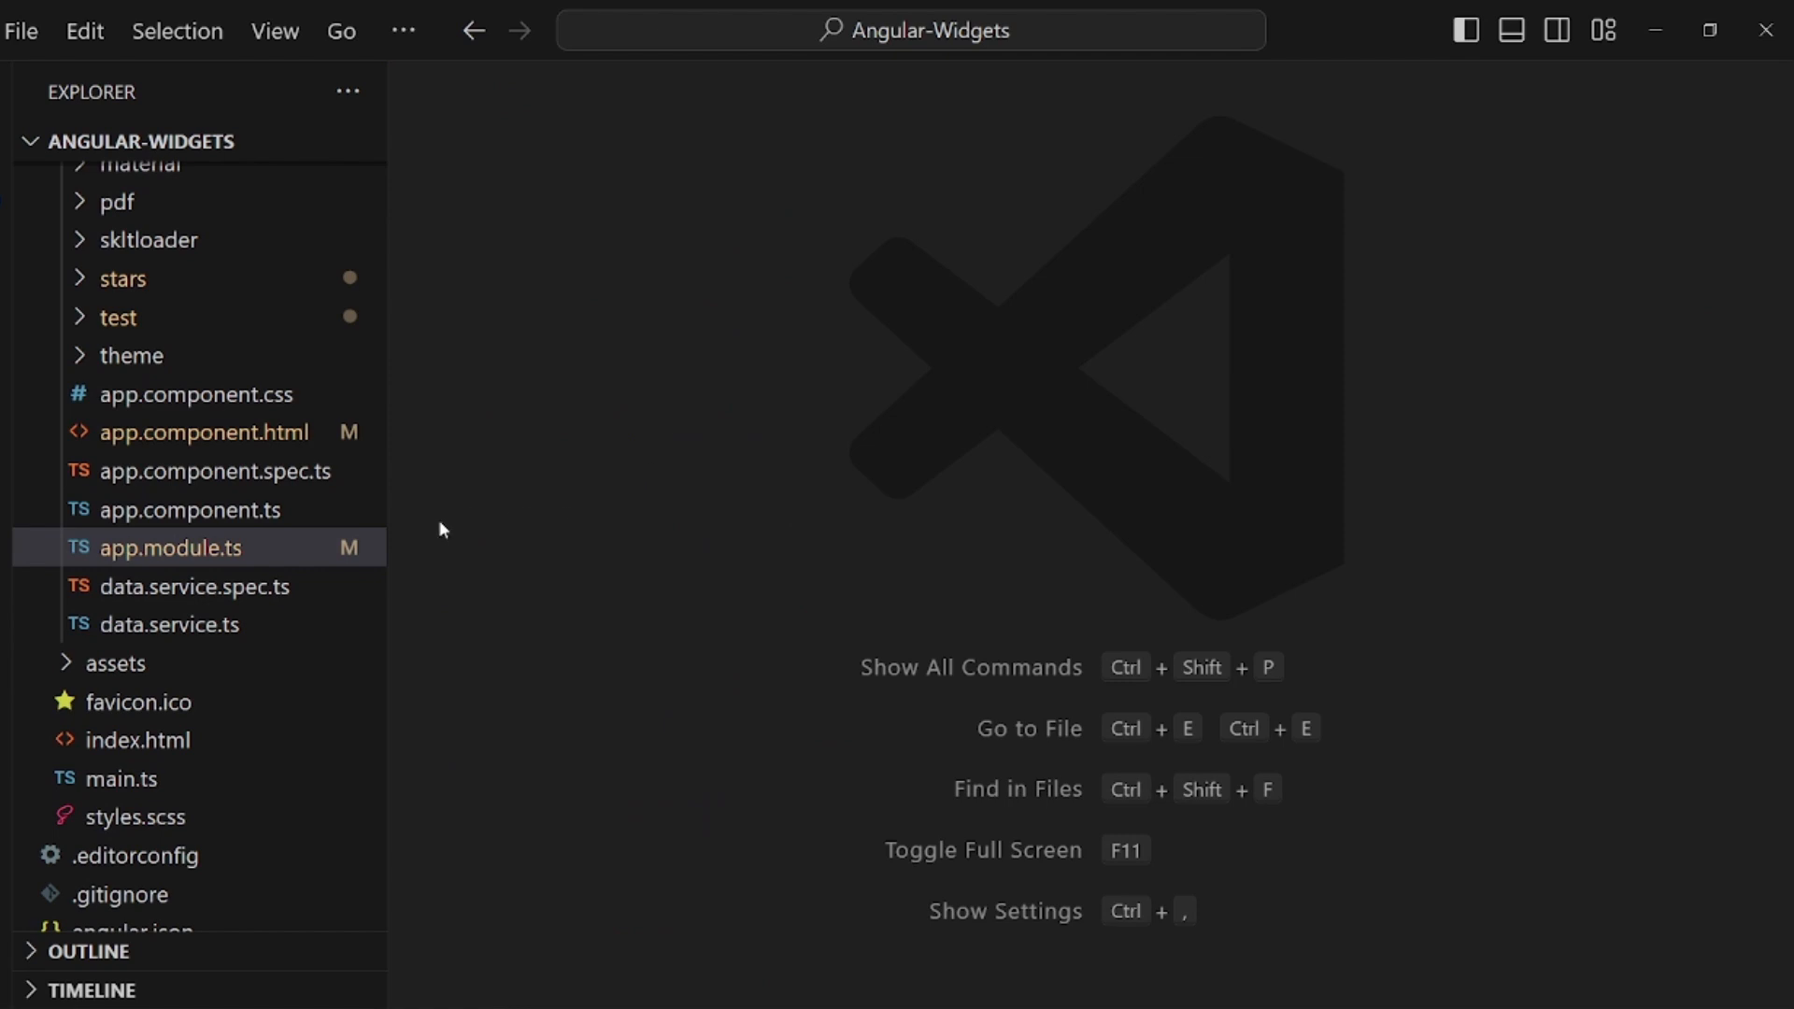
# Open test.component.html and edit the mat-form-field datepicker container markup
pyautogui.click(119, 316)
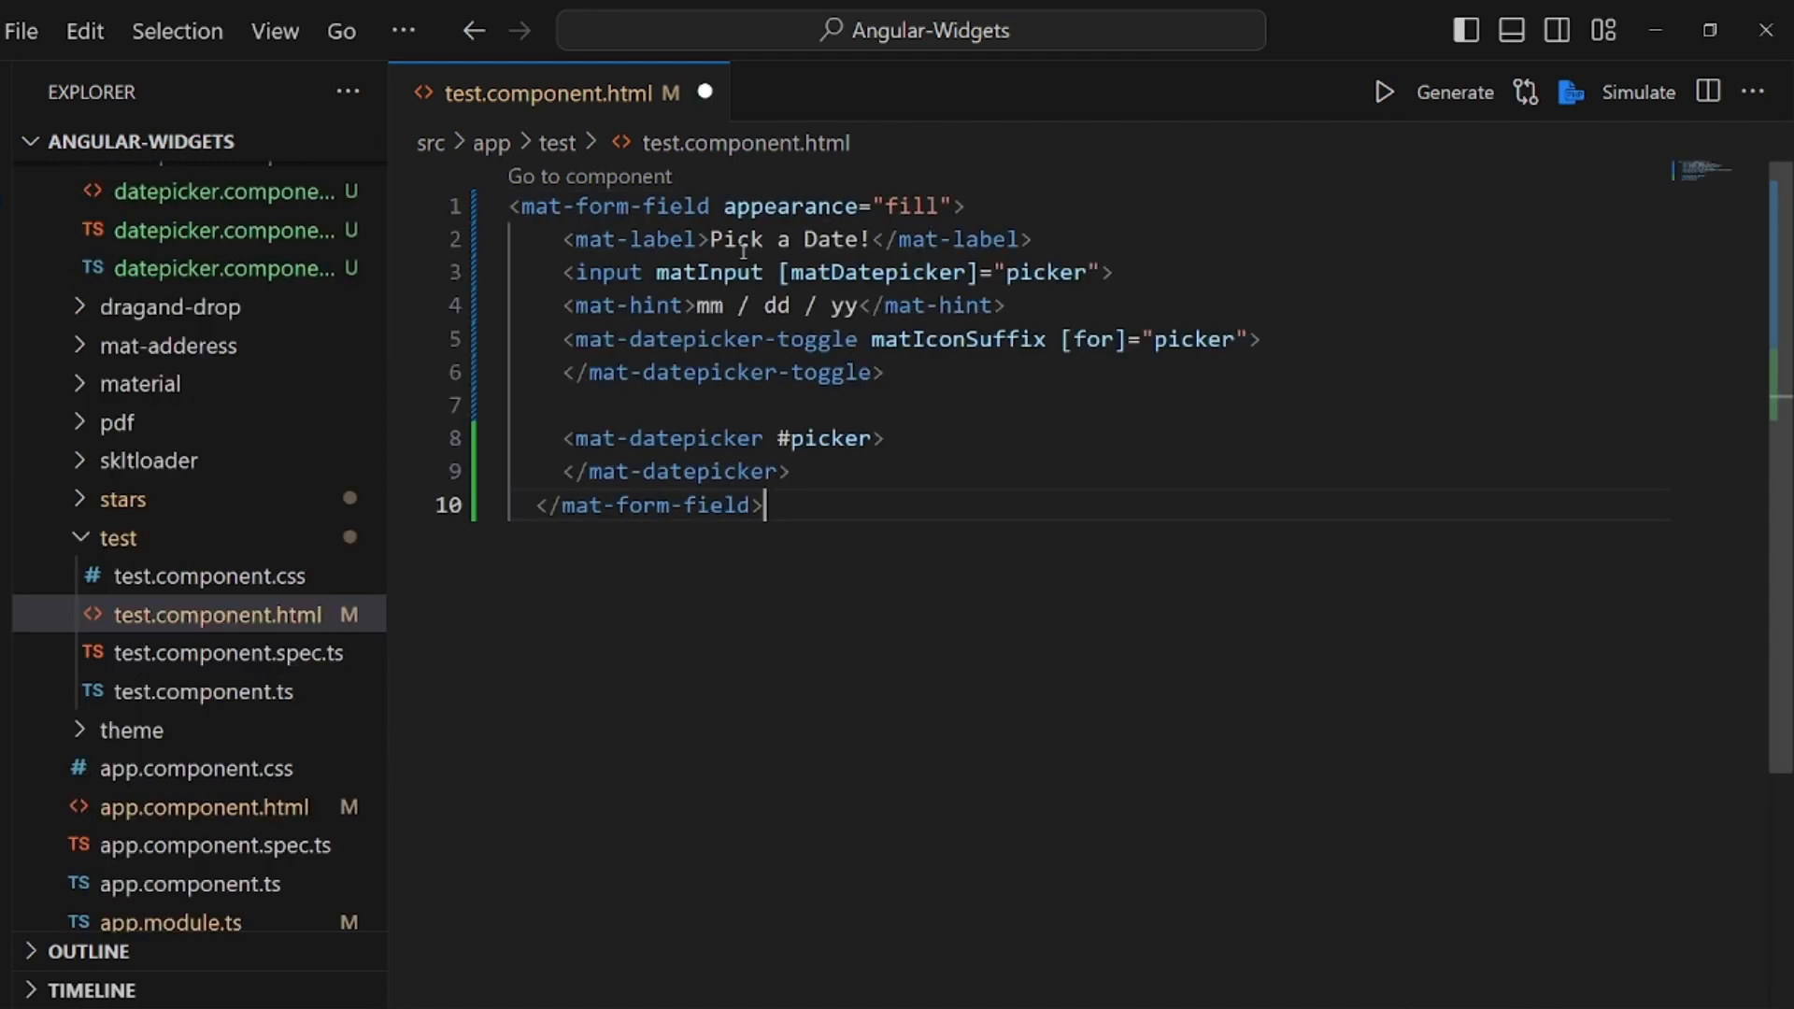
pyautogui.click(770, 505)
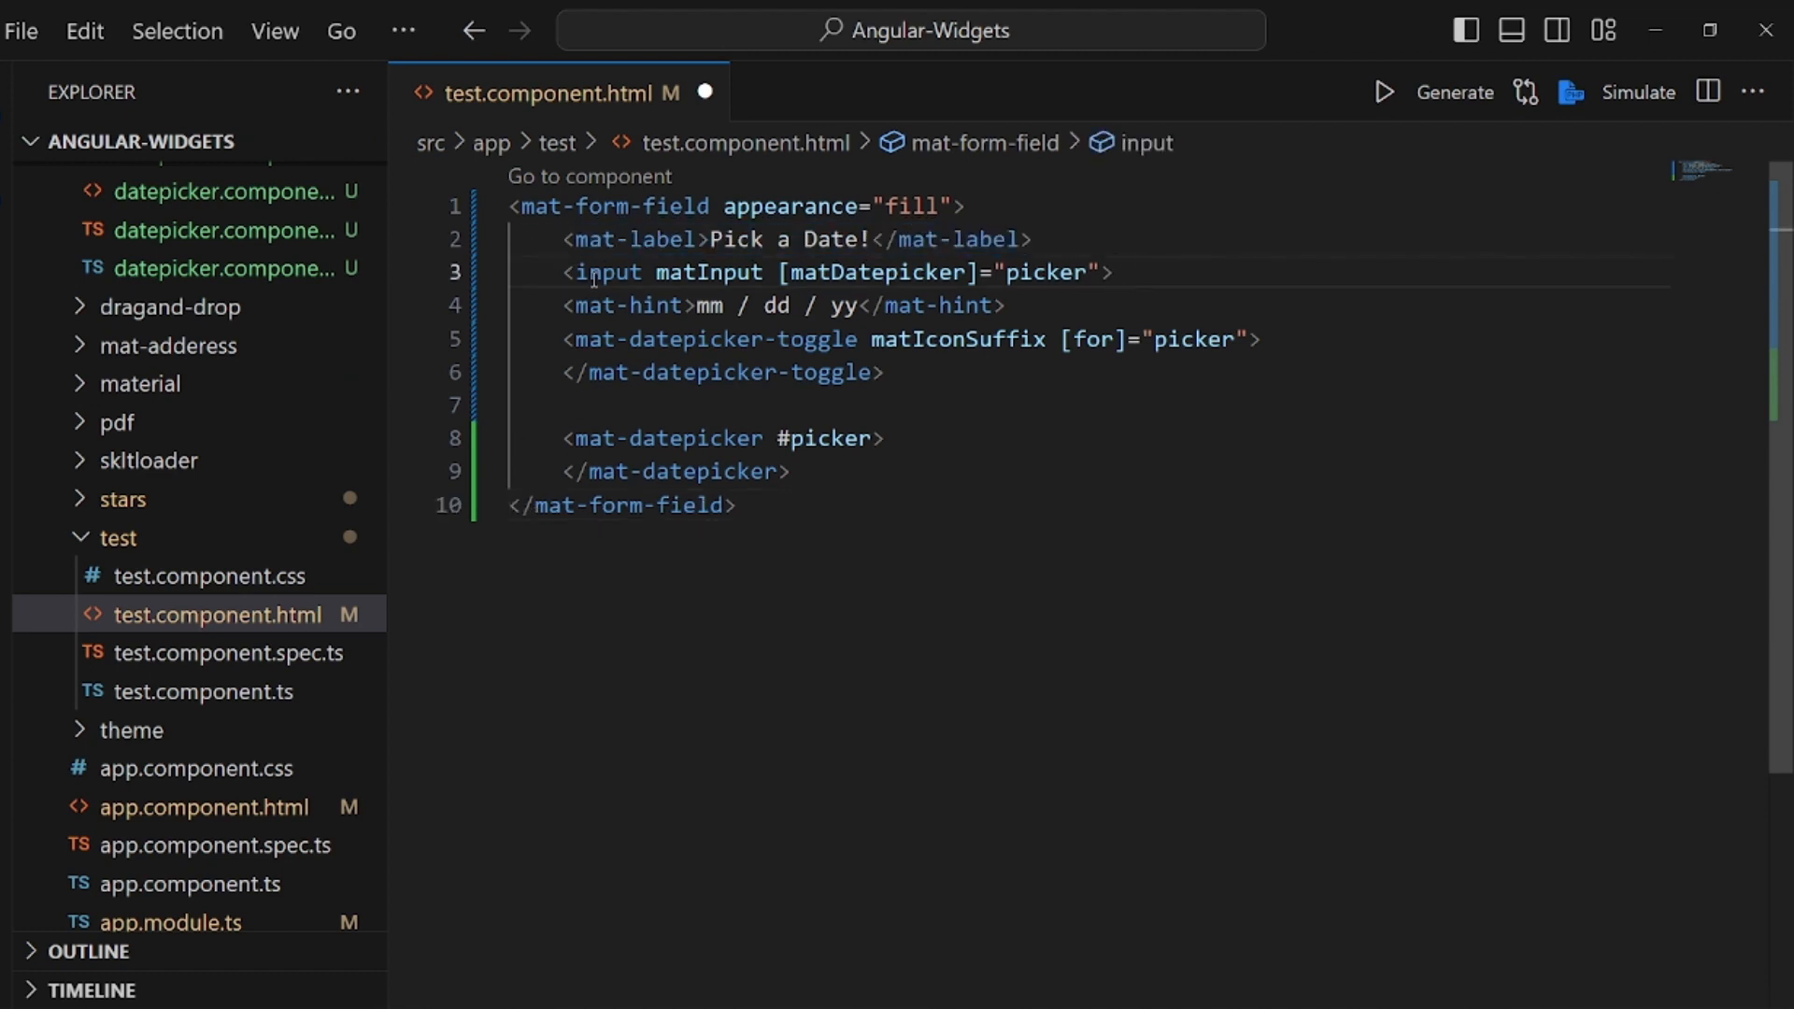
pyautogui.moveTo(823, 439)
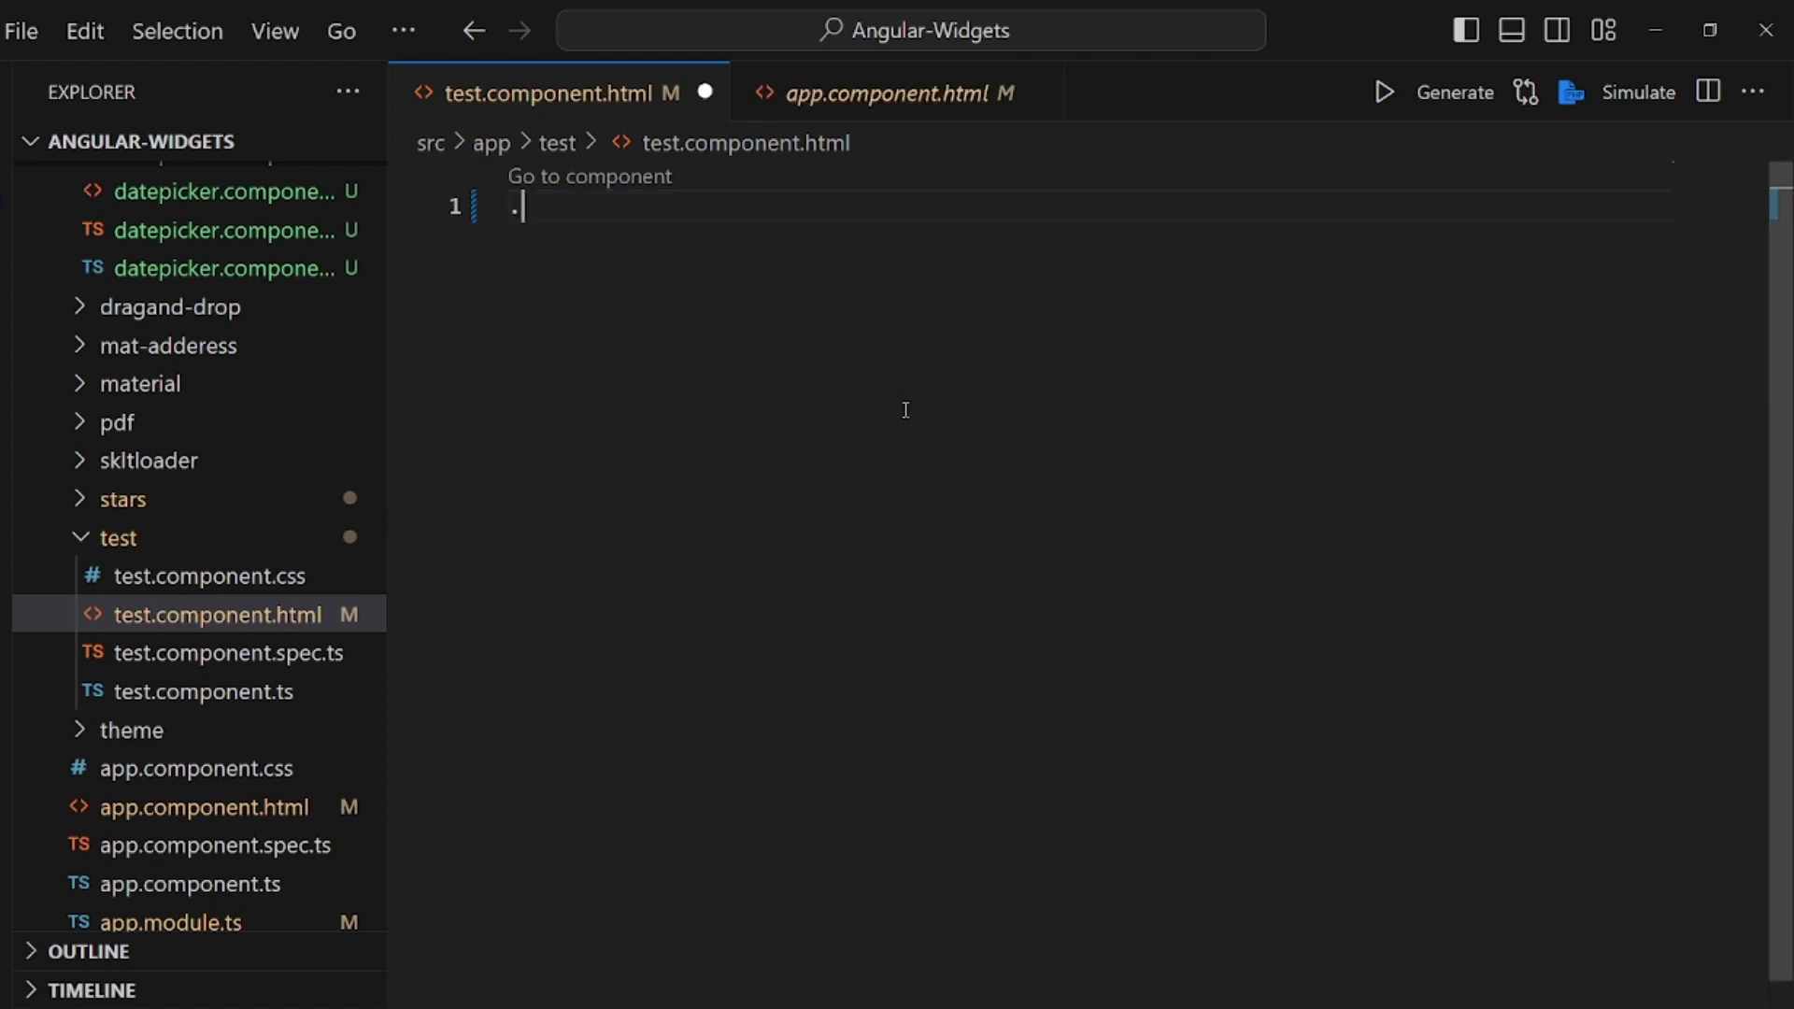
pyautogui.write('container')
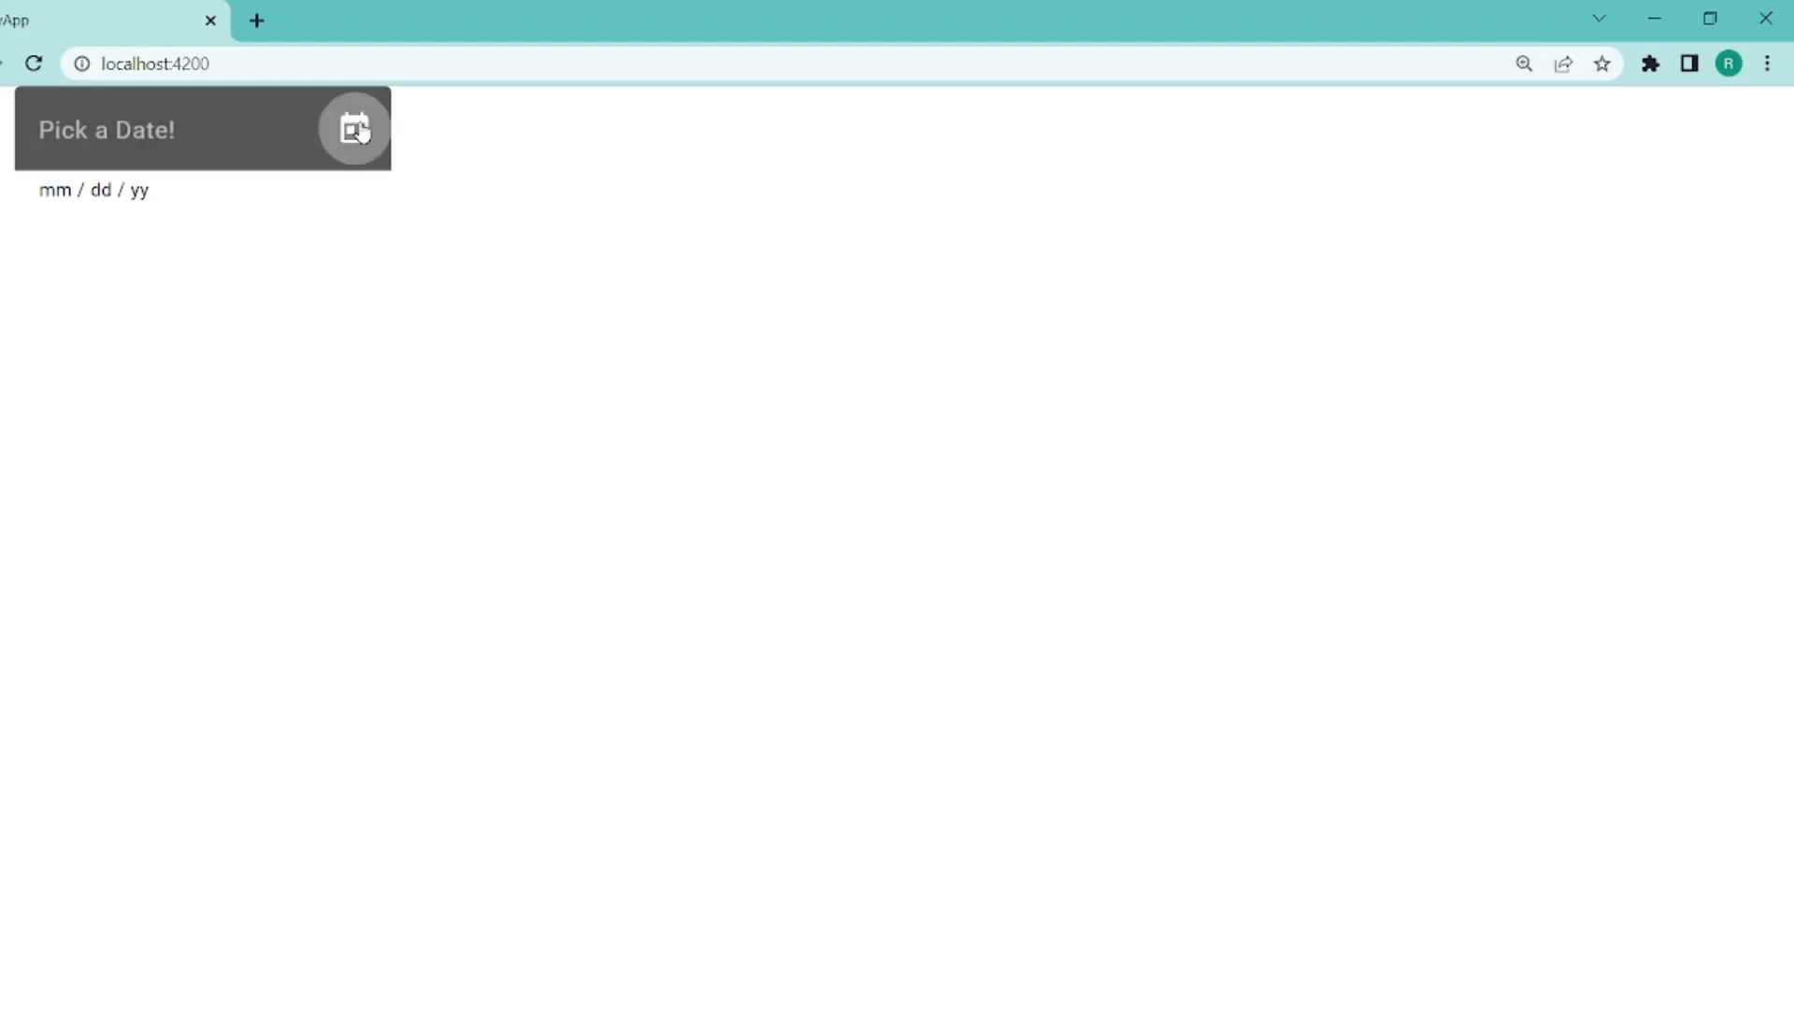
# Pick 9/11/2023 from the calendar, then browse back to the 2023 month grid
pyautogui.click(352, 128)
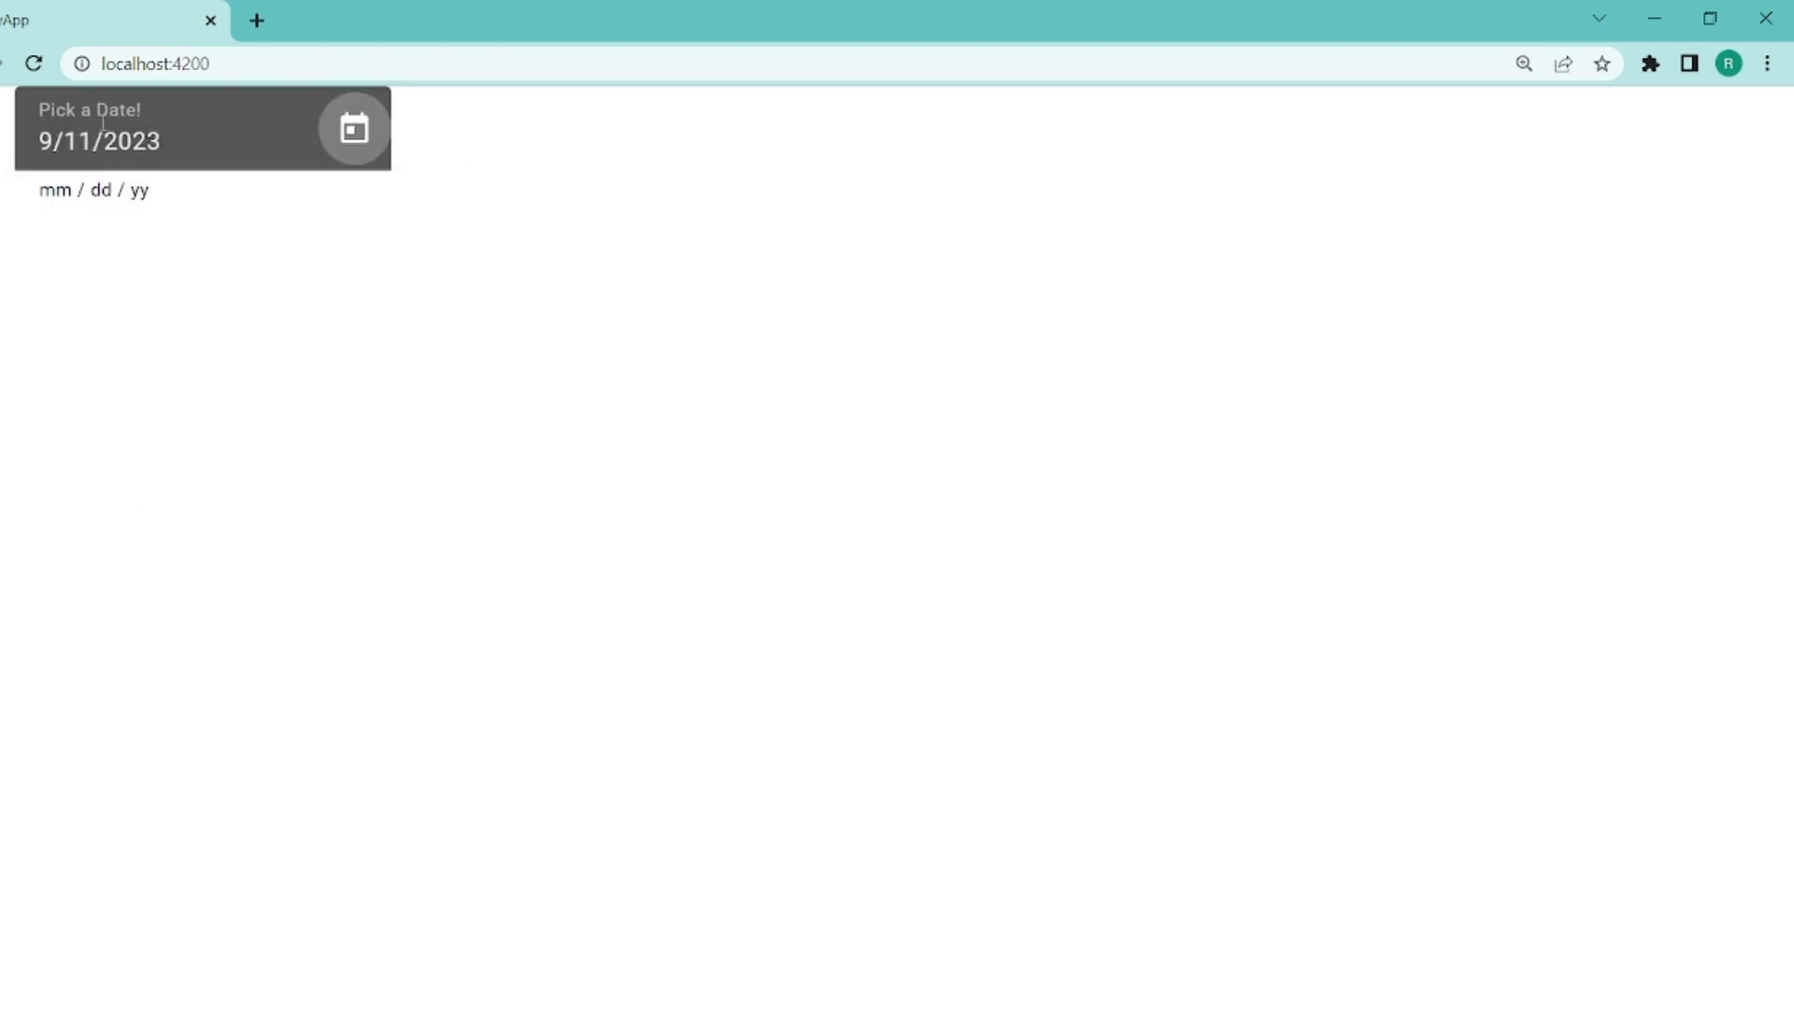
pyautogui.click(352, 128)
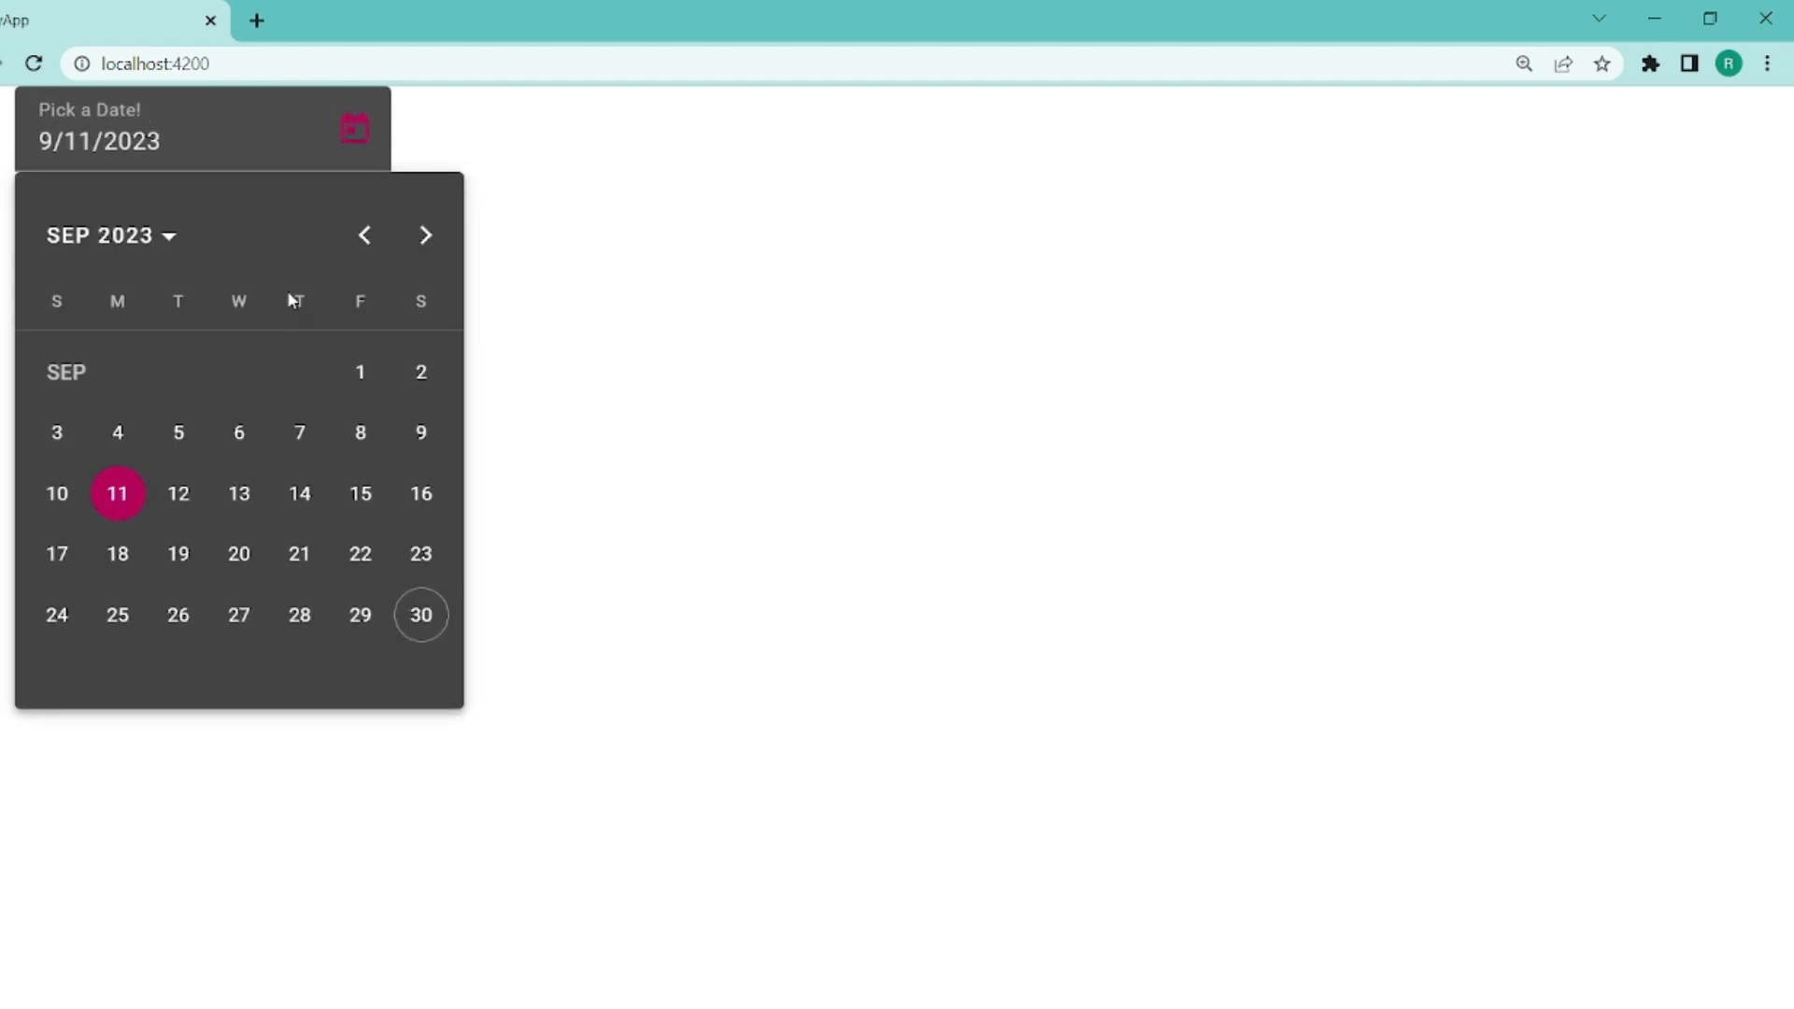
pyautogui.click(363, 236)
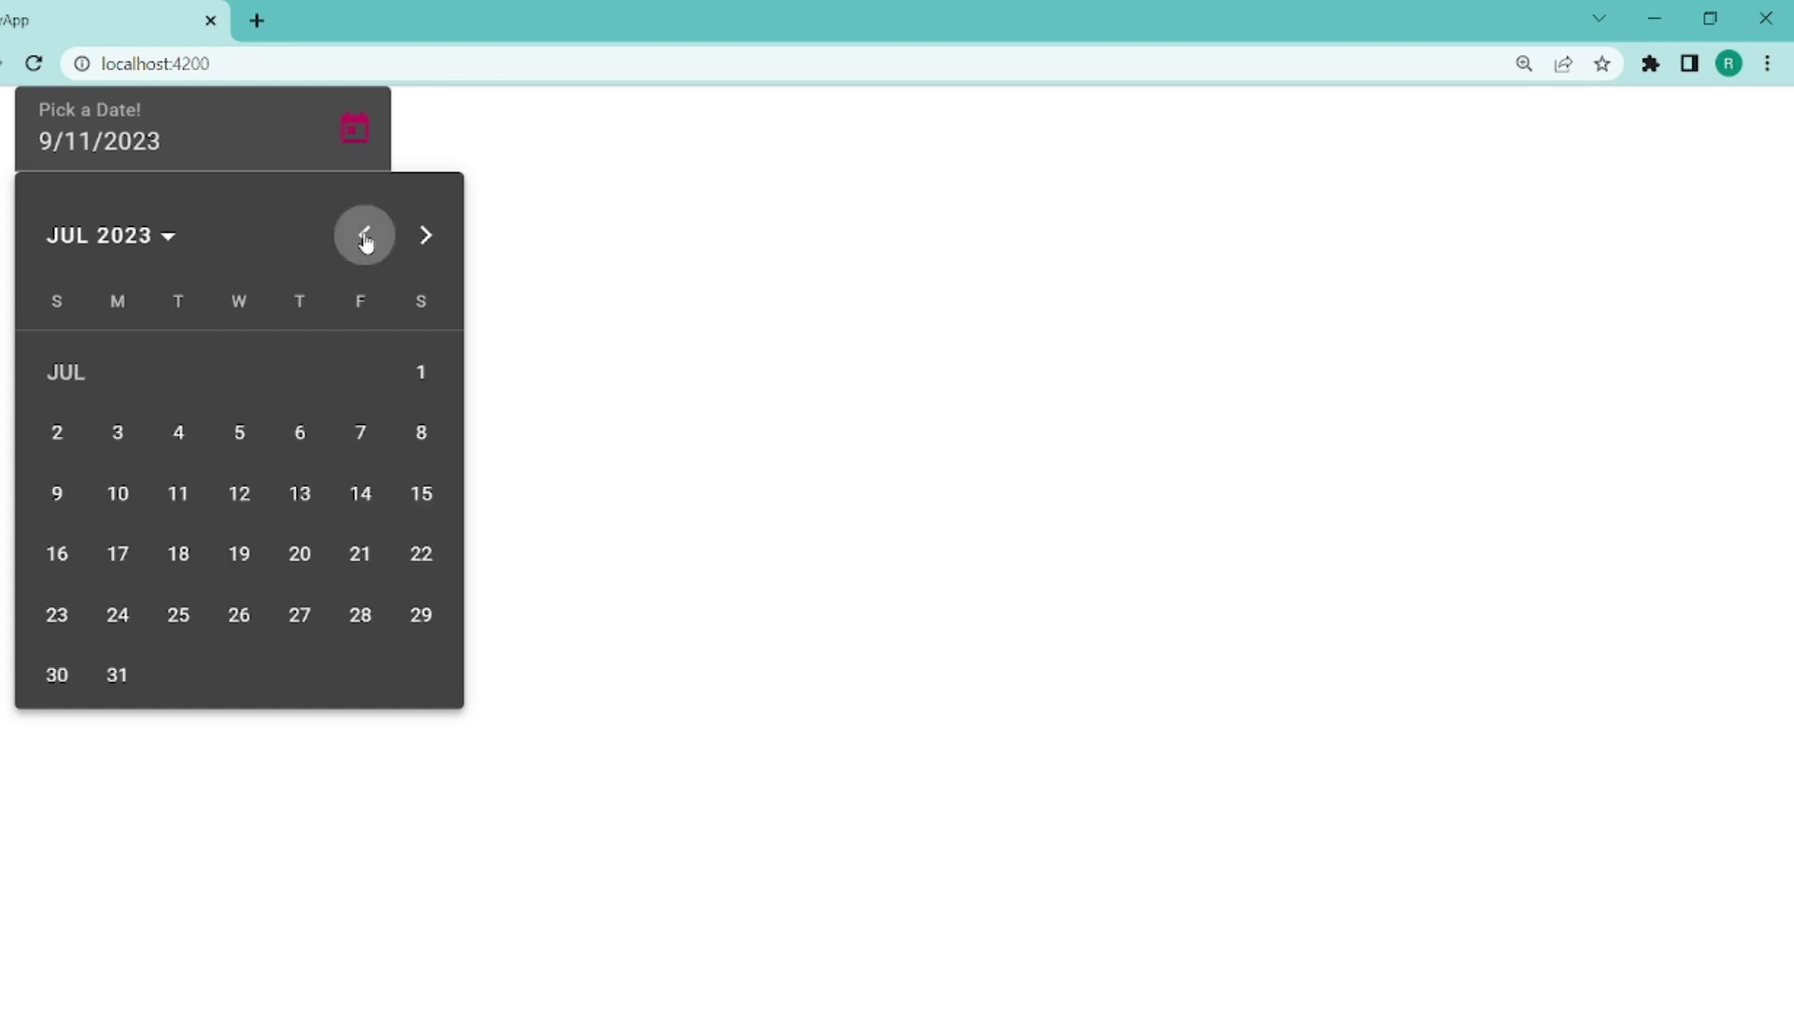
pyautogui.click(101, 236)
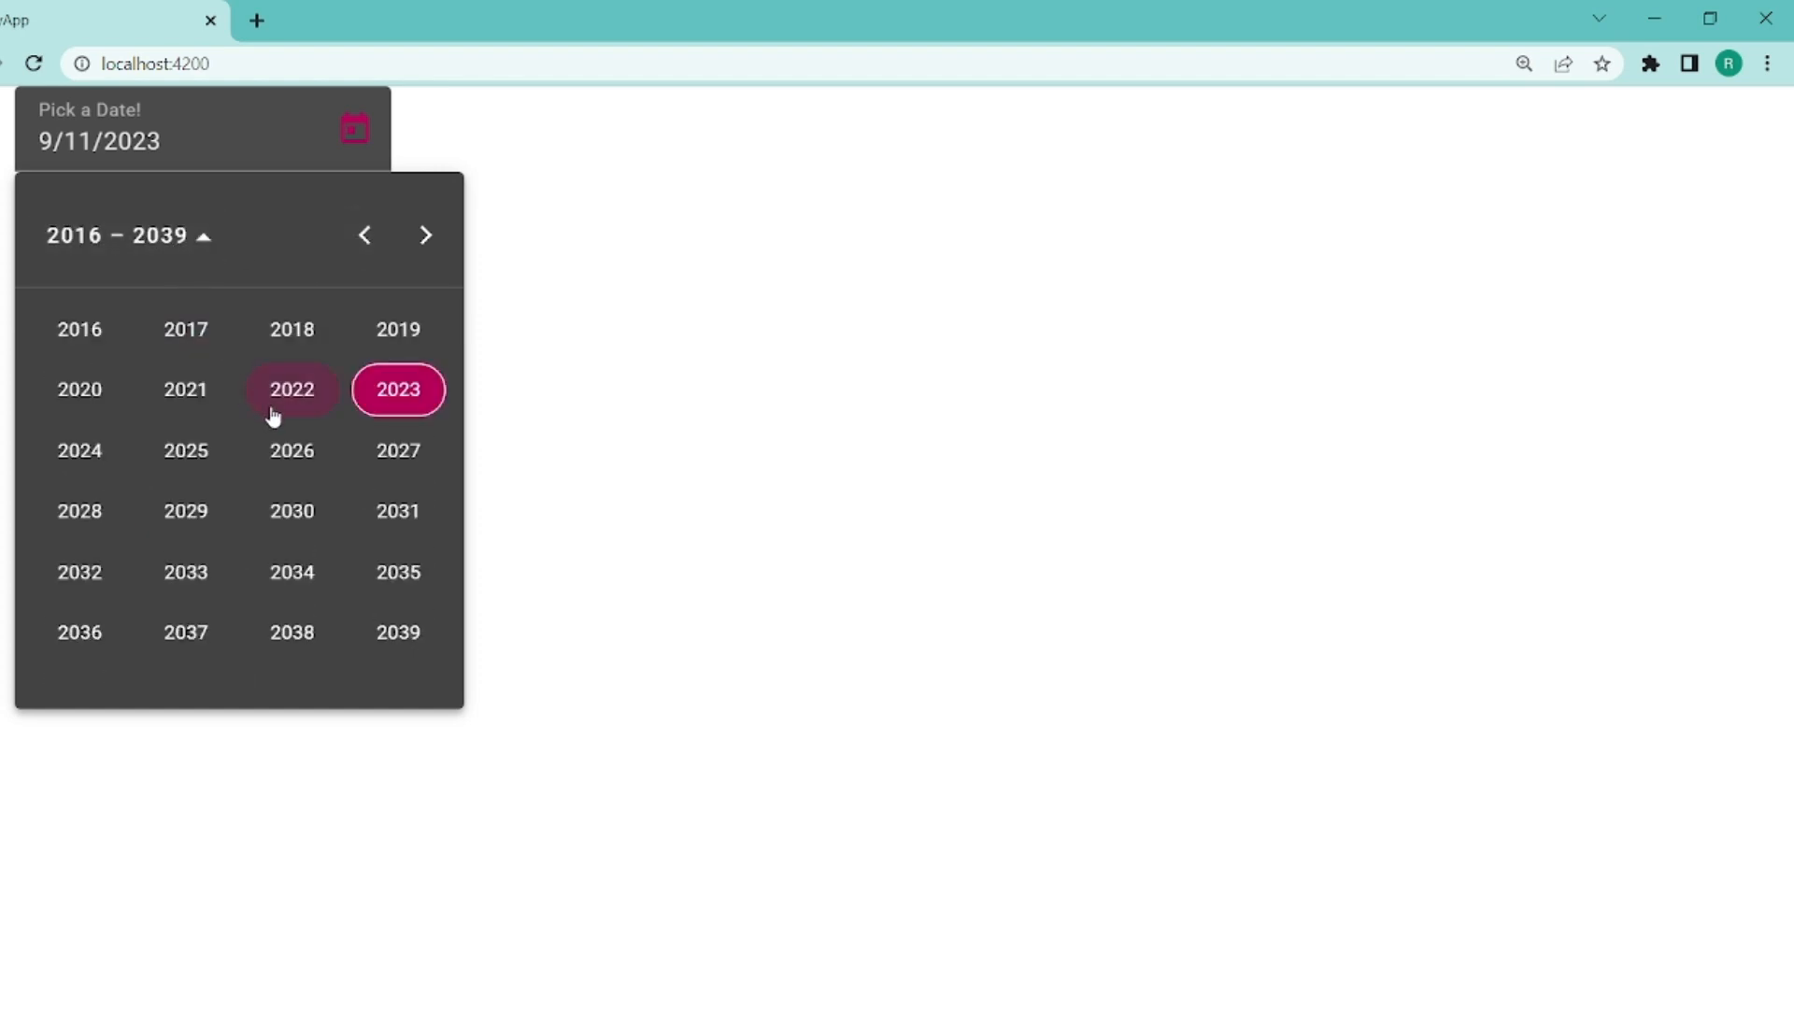
pyautogui.click(398, 390)
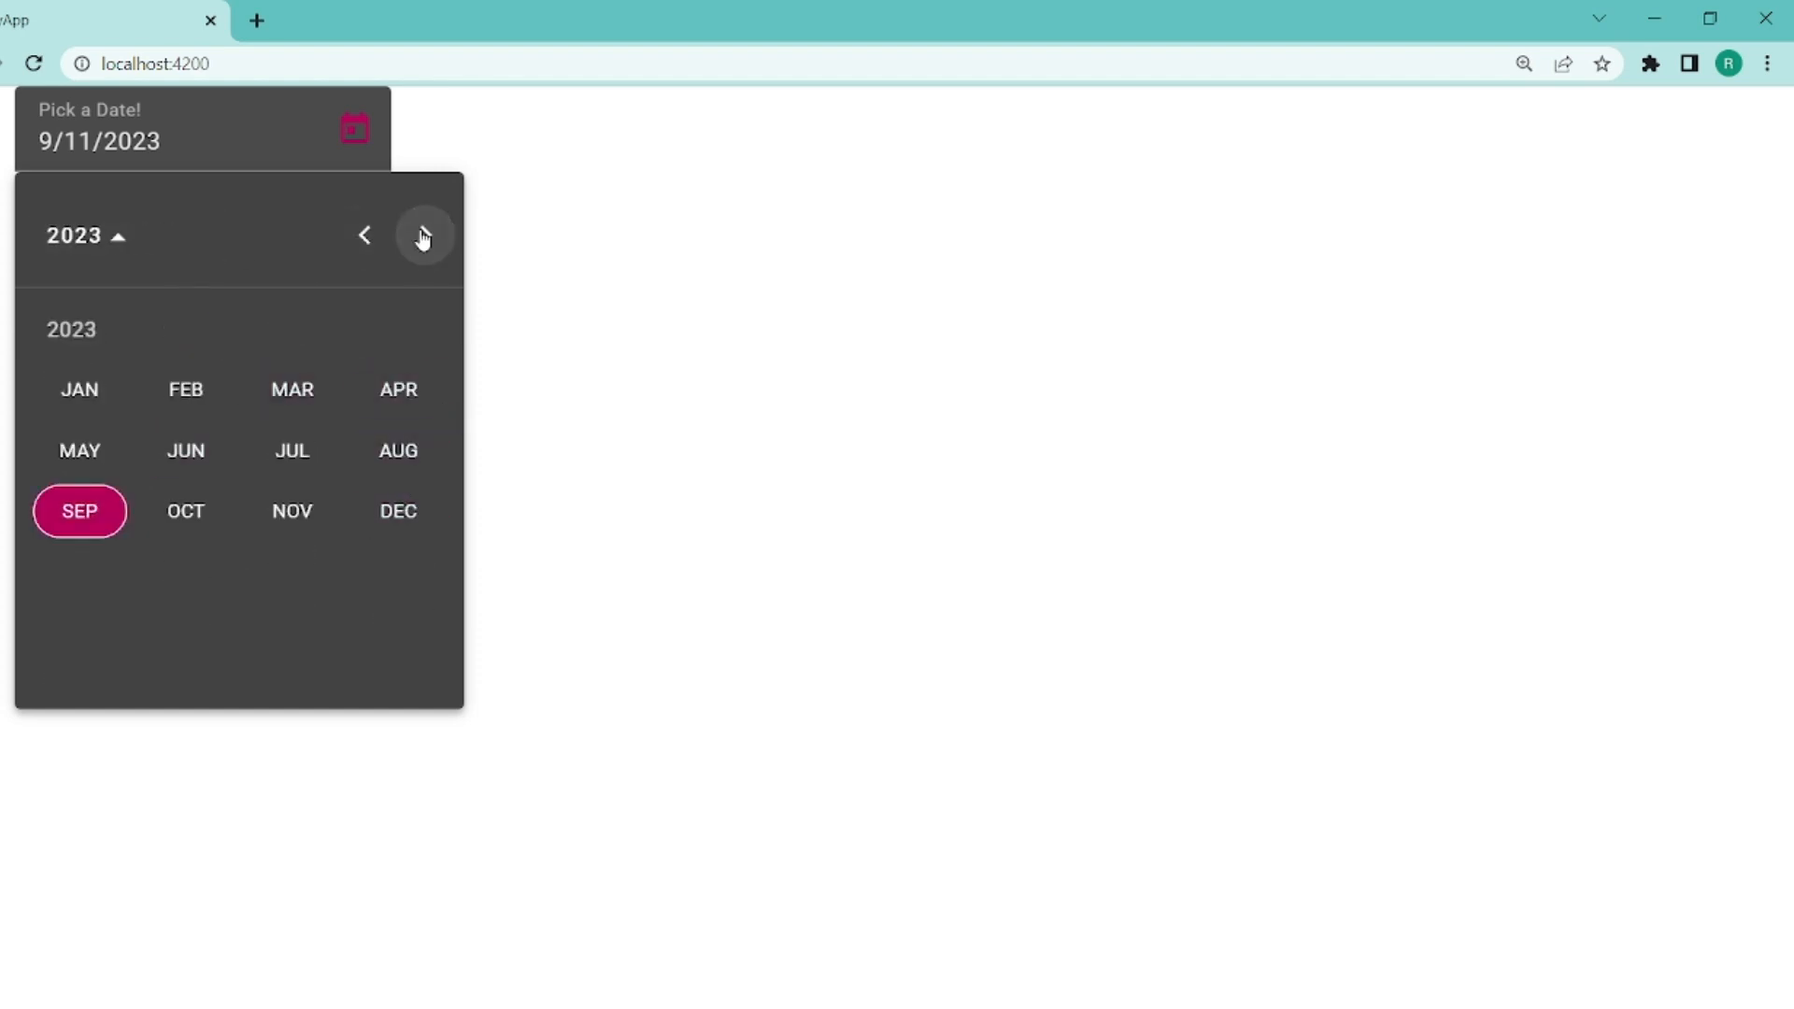